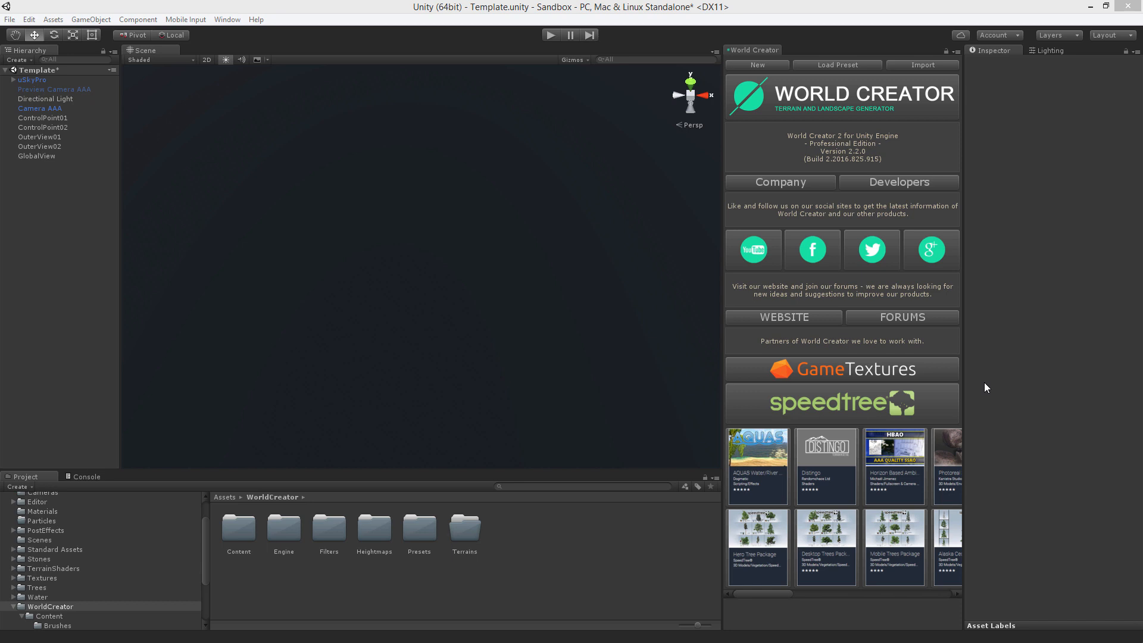
pyautogui.moveTo(866, 180)
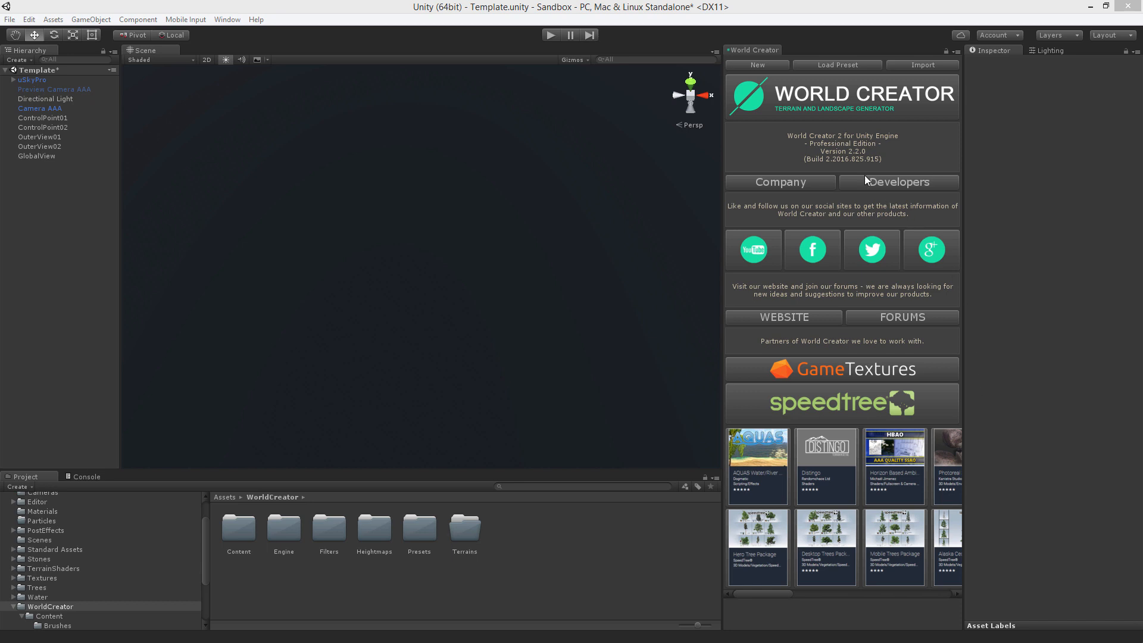
# Create a new World Creator terrain with Use GPU and Tileable enabled, then generate it
pyautogui.click(757, 64)
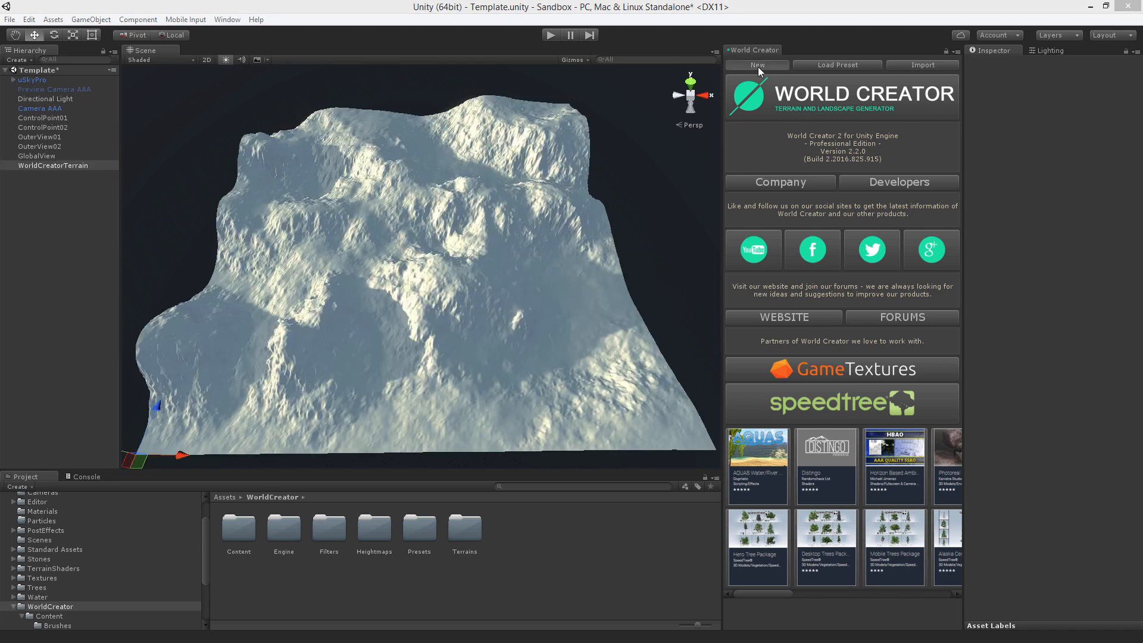
pyautogui.click(757, 65)
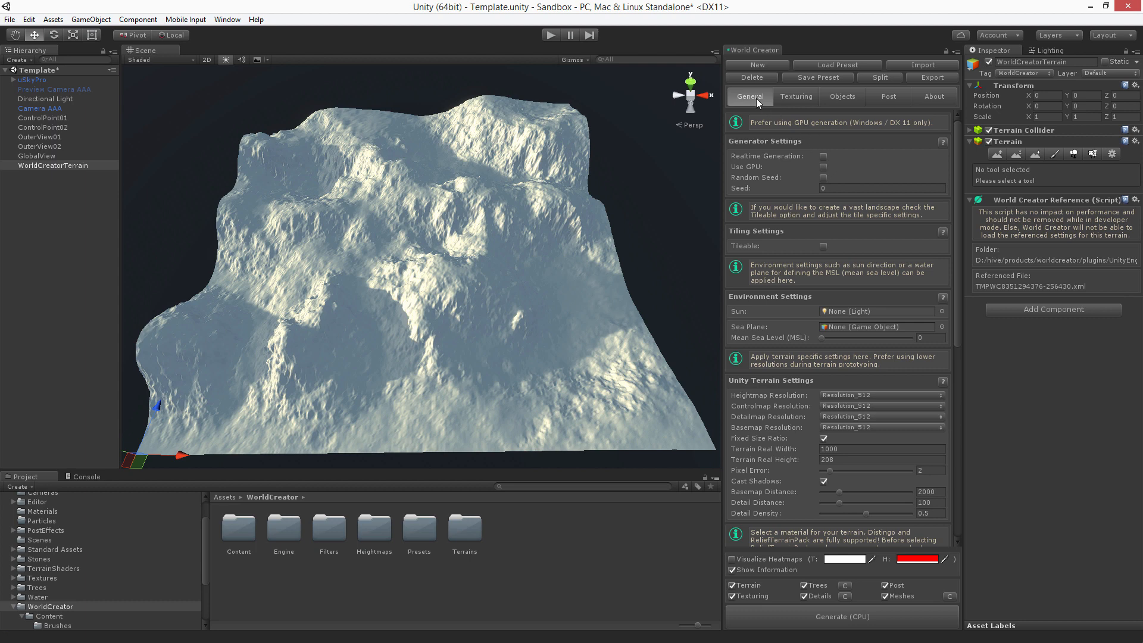
pyautogui.moveTo(784, 237)
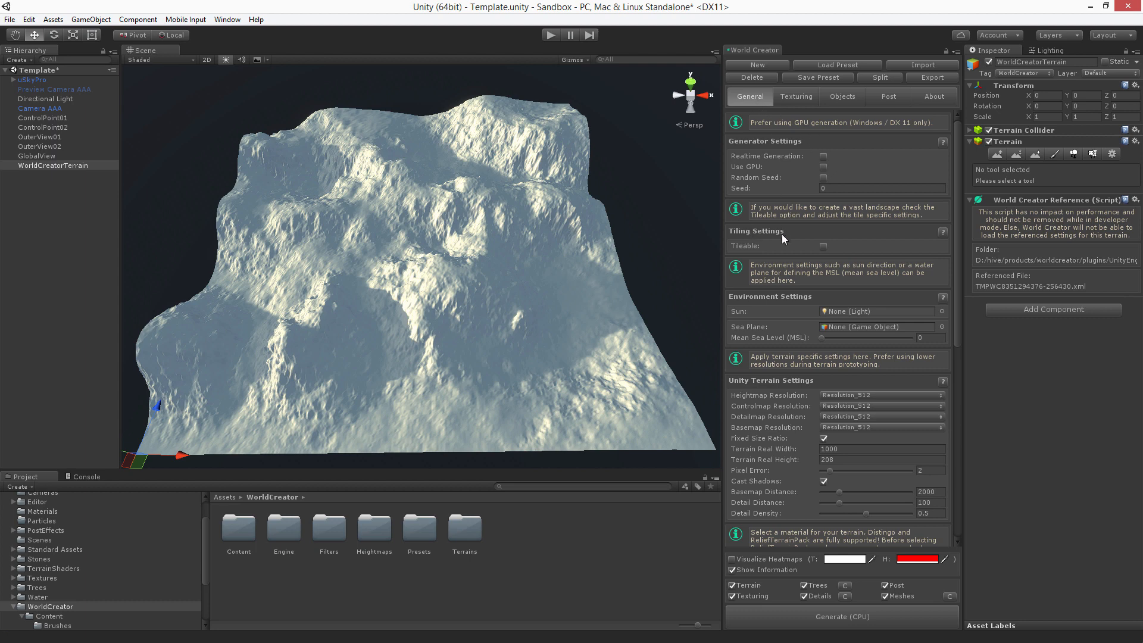
pyautogui.moveTo(823, 172)
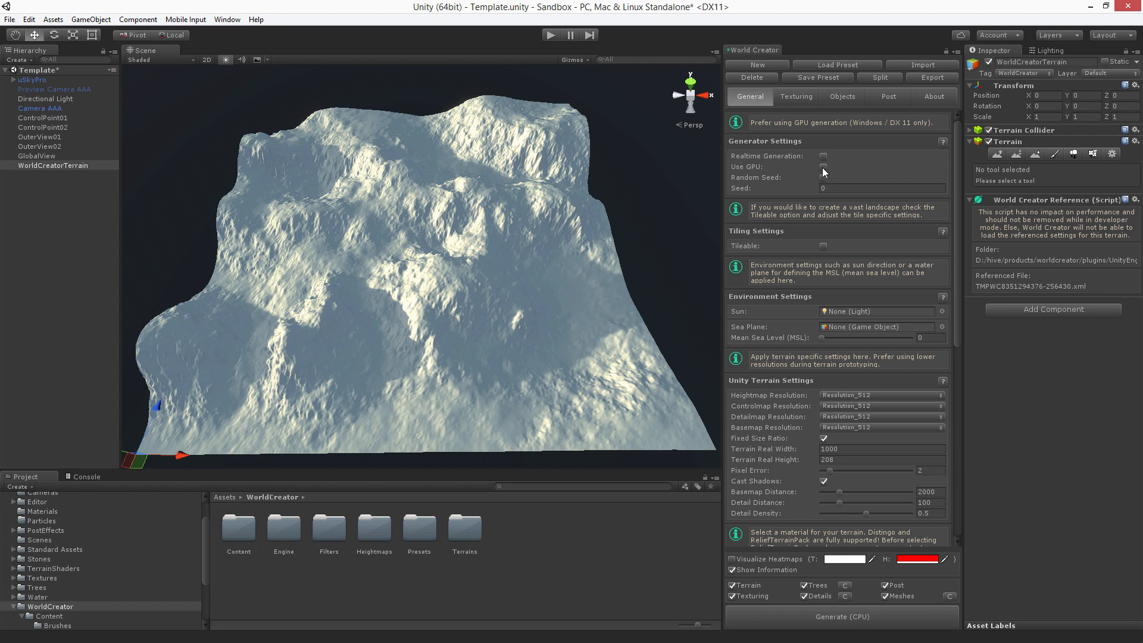
pyautogui.click(823, 167)
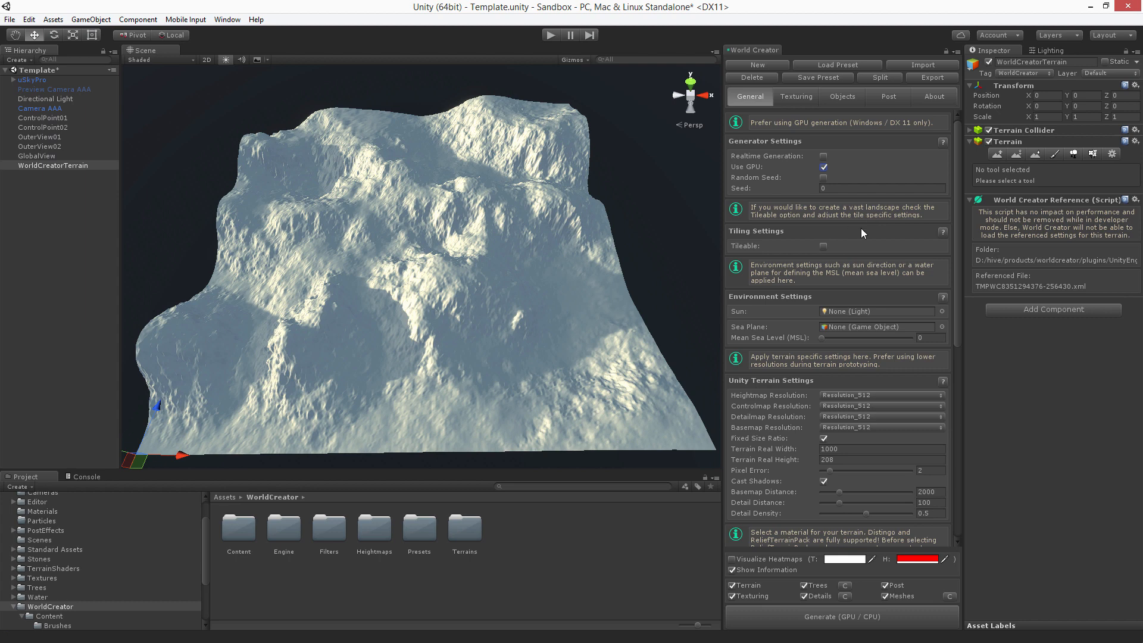
pyautogui.moveTo(739, 241)
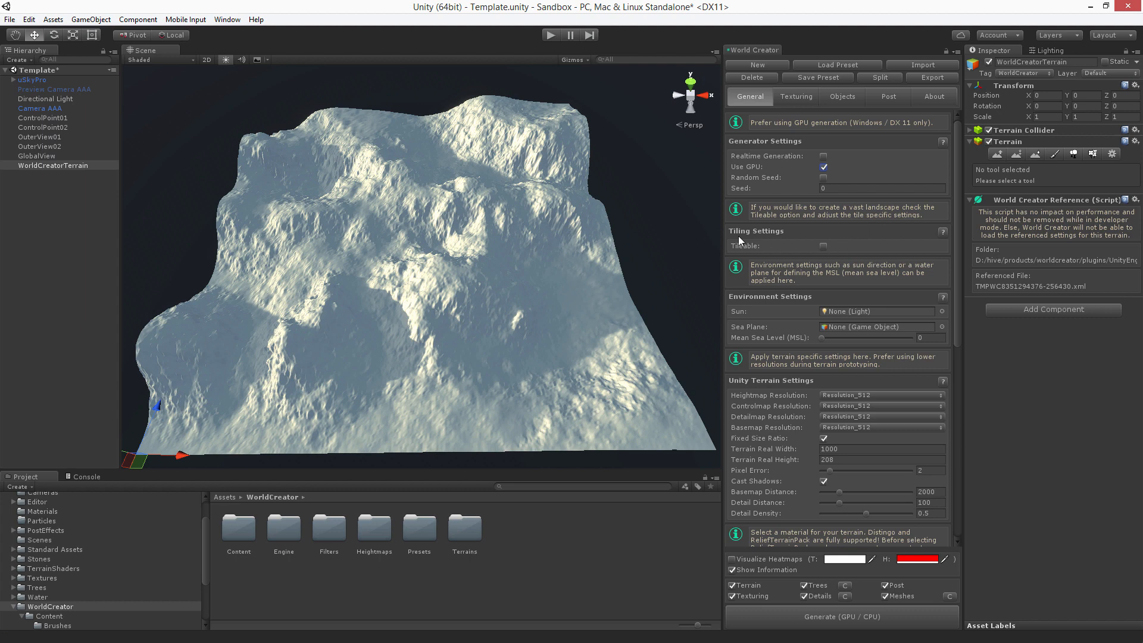
pyautogui.click(823, 246)
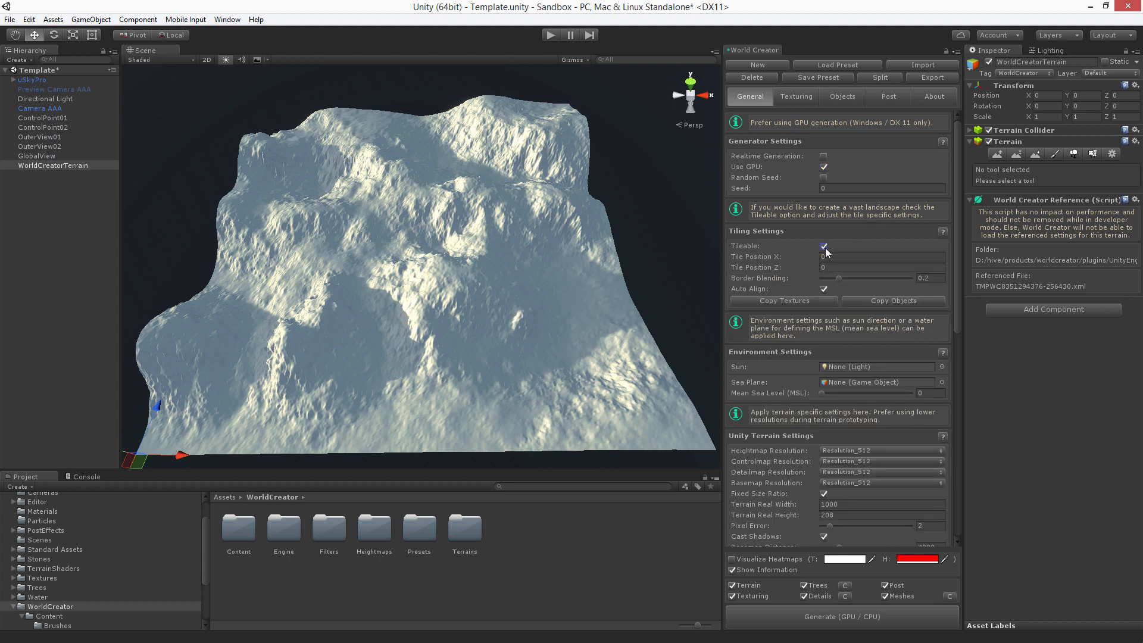
pyautogui.click(842, 618)
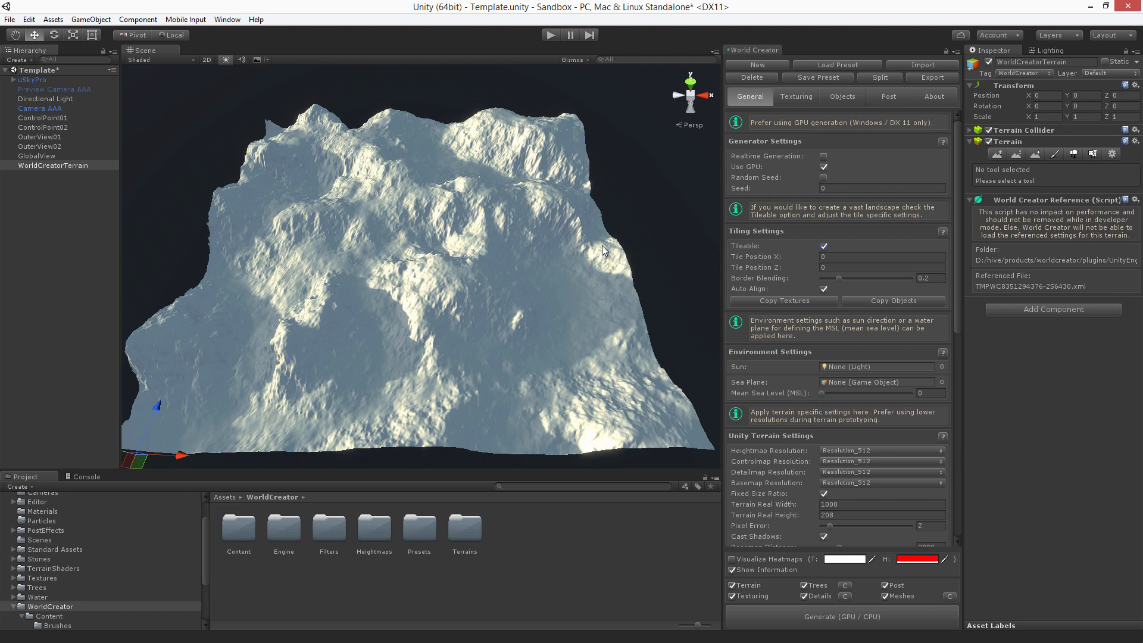
pyautogui.moveTo(647, 223)
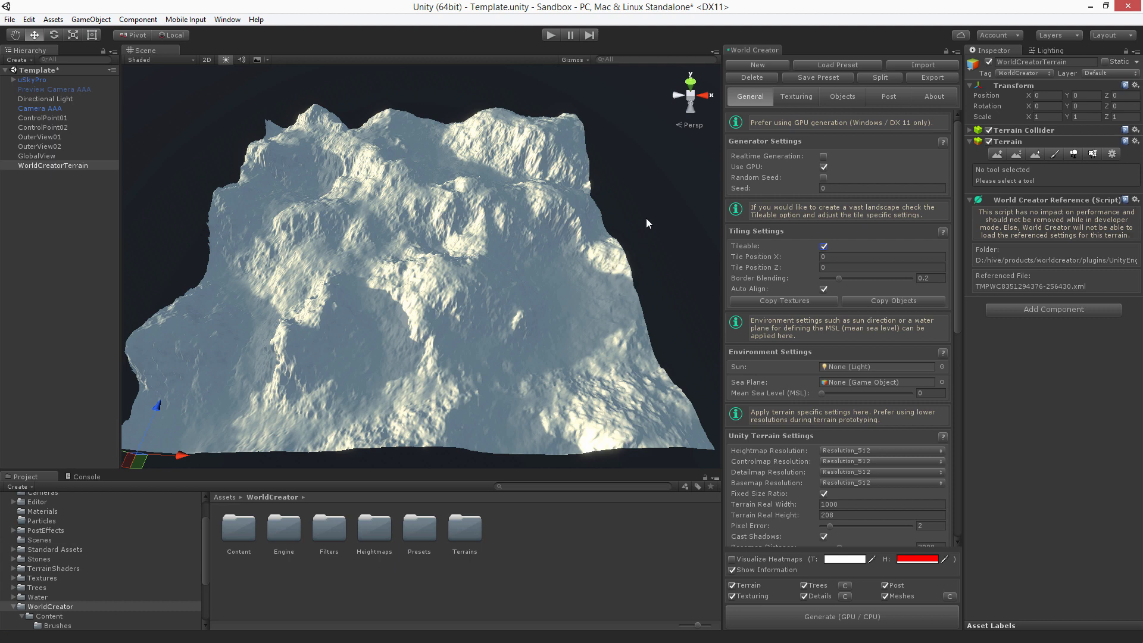
pyautogui.moveTo(751, 254)
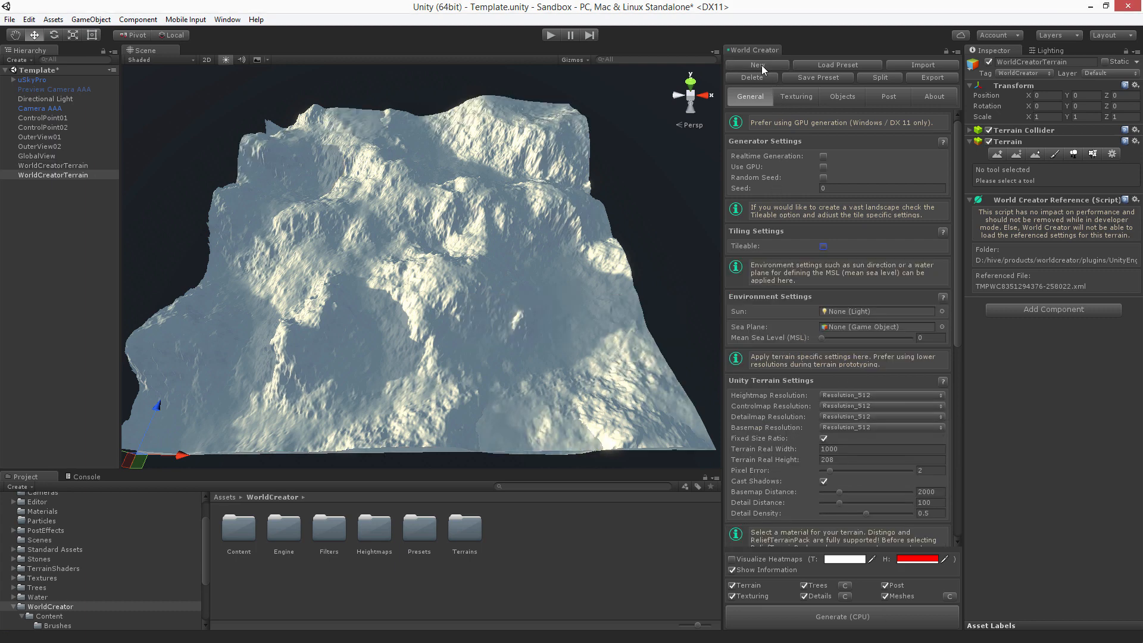
# Add a second tileable terrain at tile position X 1, then select GlobalView to see both
pyautogui.click(822, 245)
pyautogui.write('1')
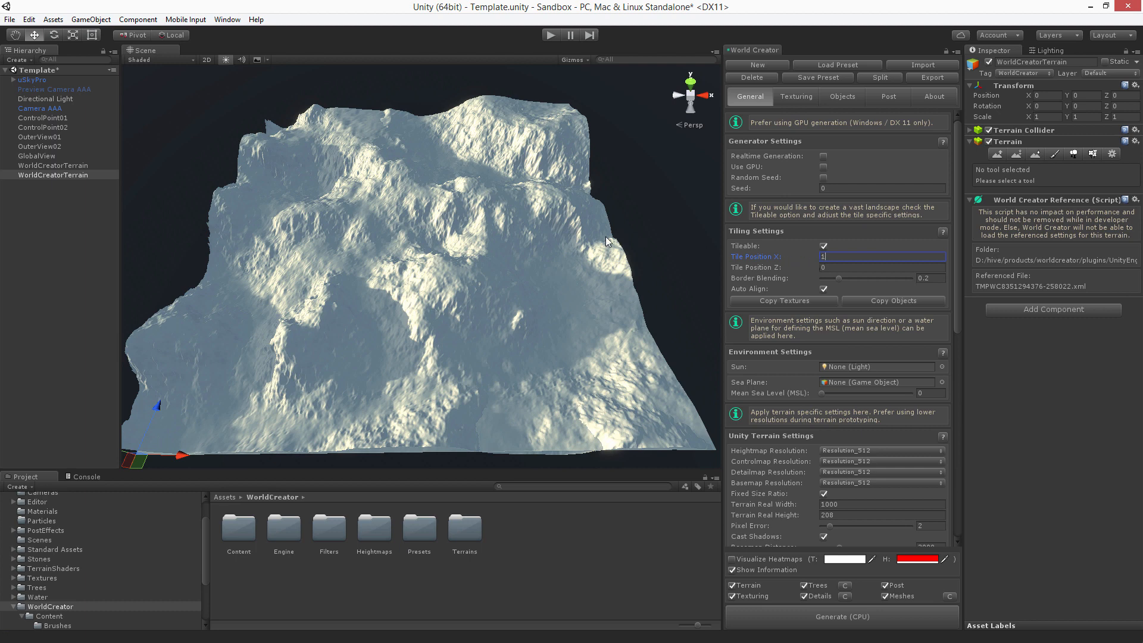
pyautogui.moveTo(657, 257)
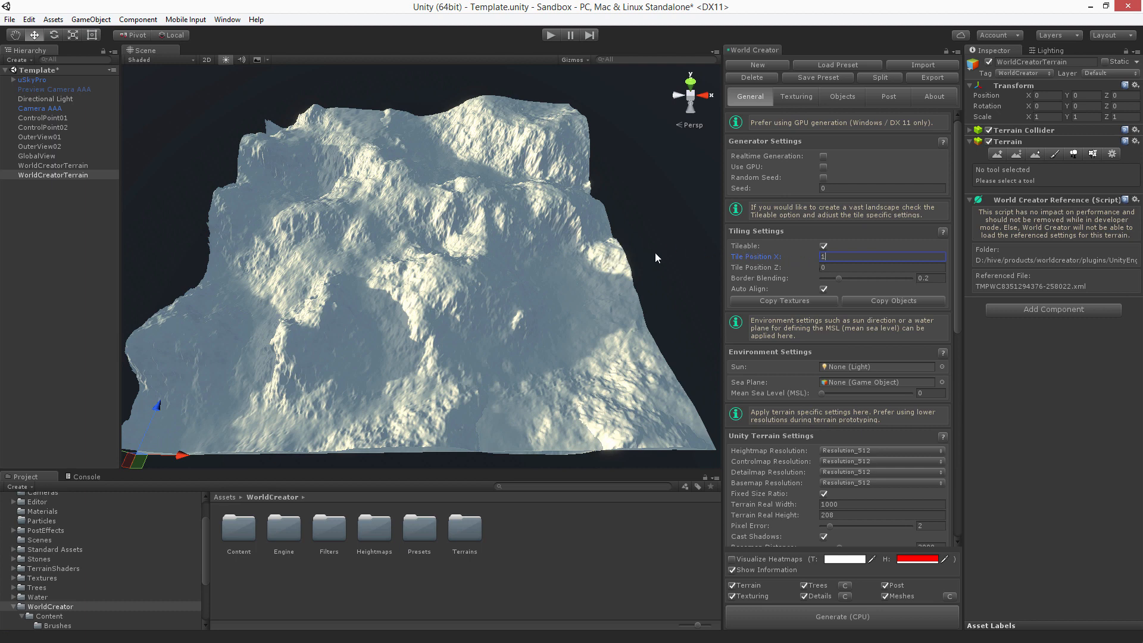
pyautogui.moveTo(697, 257)
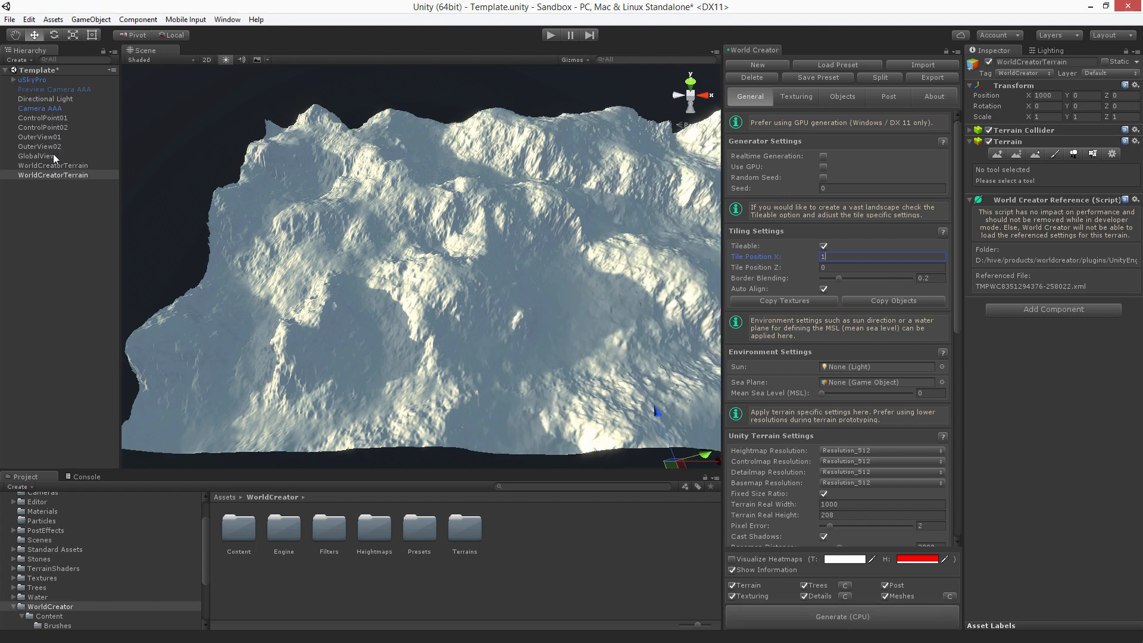
pyautogui.click(29, 155)
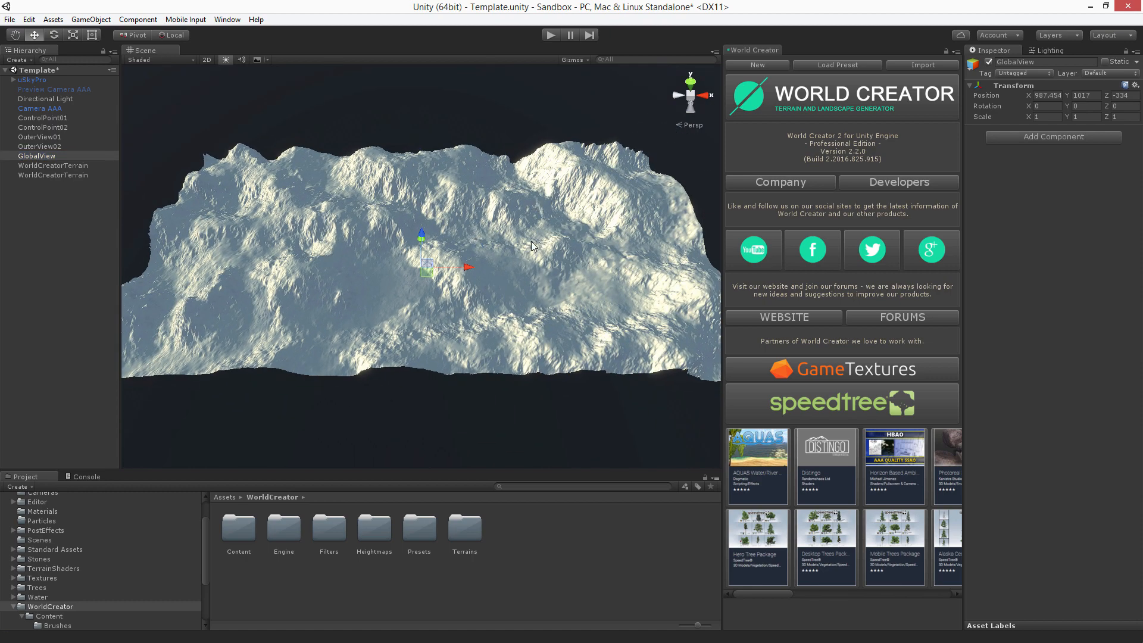
pyautogui.moveTo(359, 279)
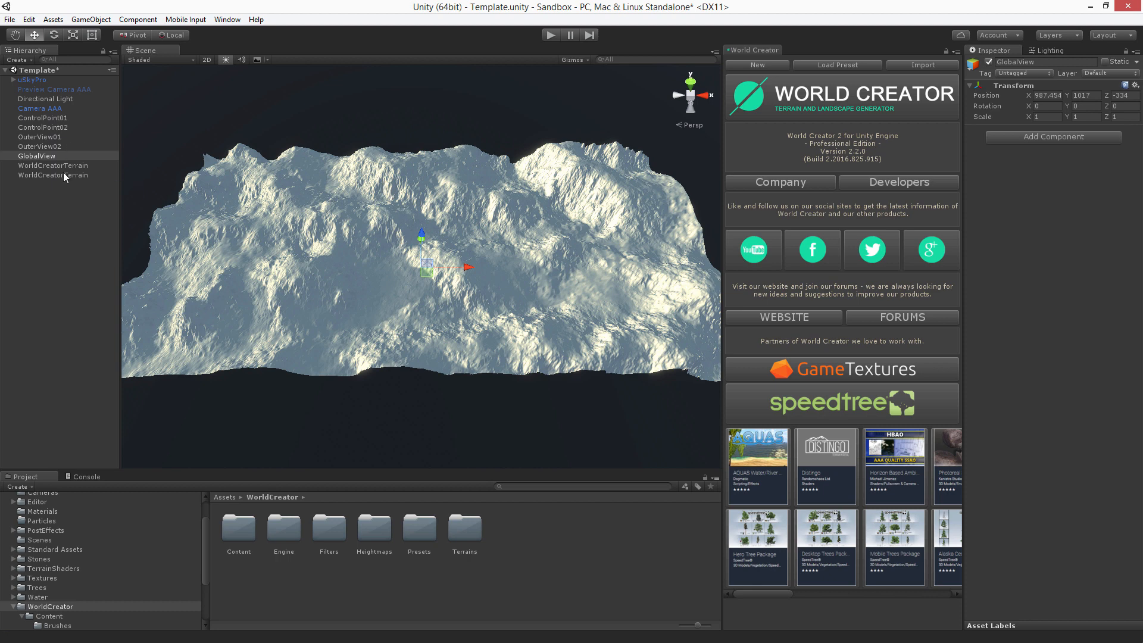
# Select the second WorldCreatorTerrain in the Hierarchy to show its tiling settings
pyautogui.click(52, 175)
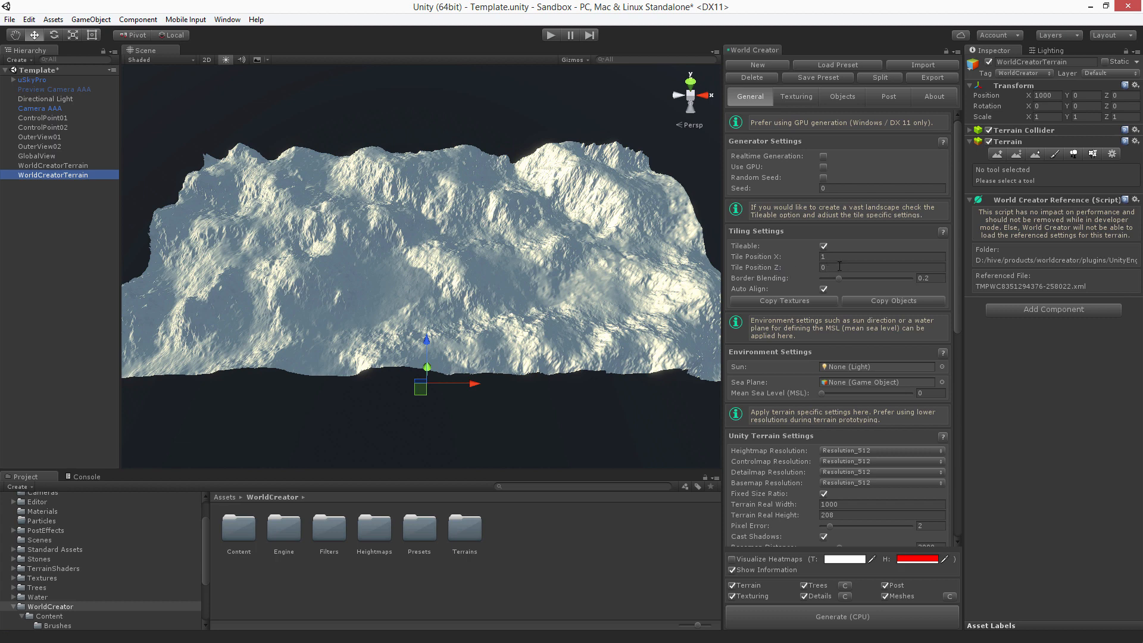
pyautogui.moveTo(149, 253)
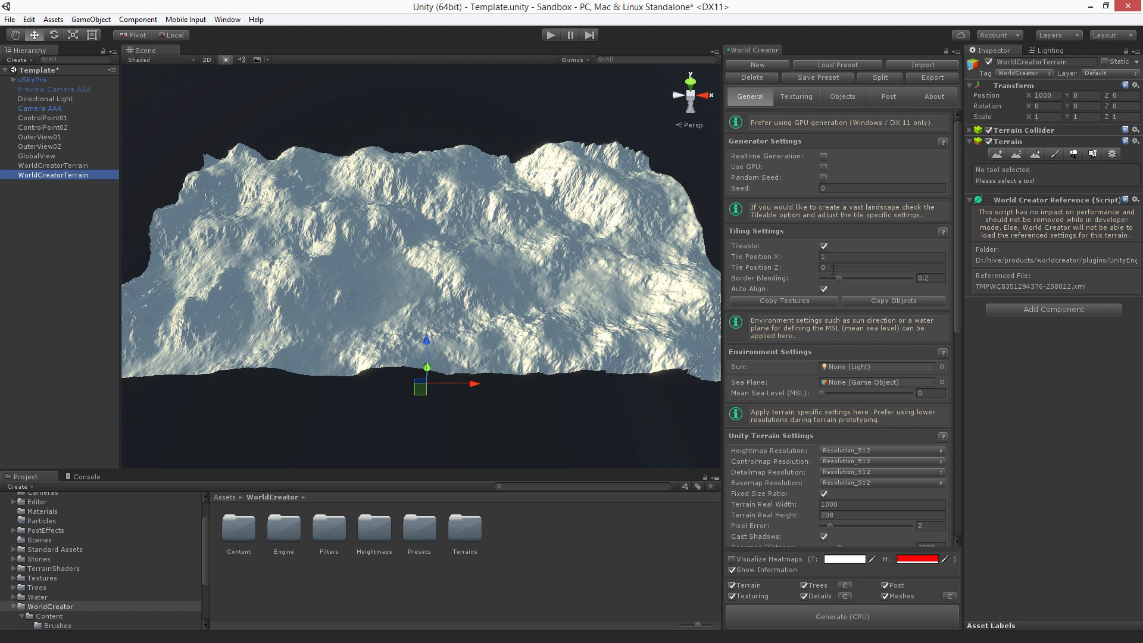
# Try Tile Position Z 1 on the second terrain, then reset Z to 0
pyautogui.click(882, 257)
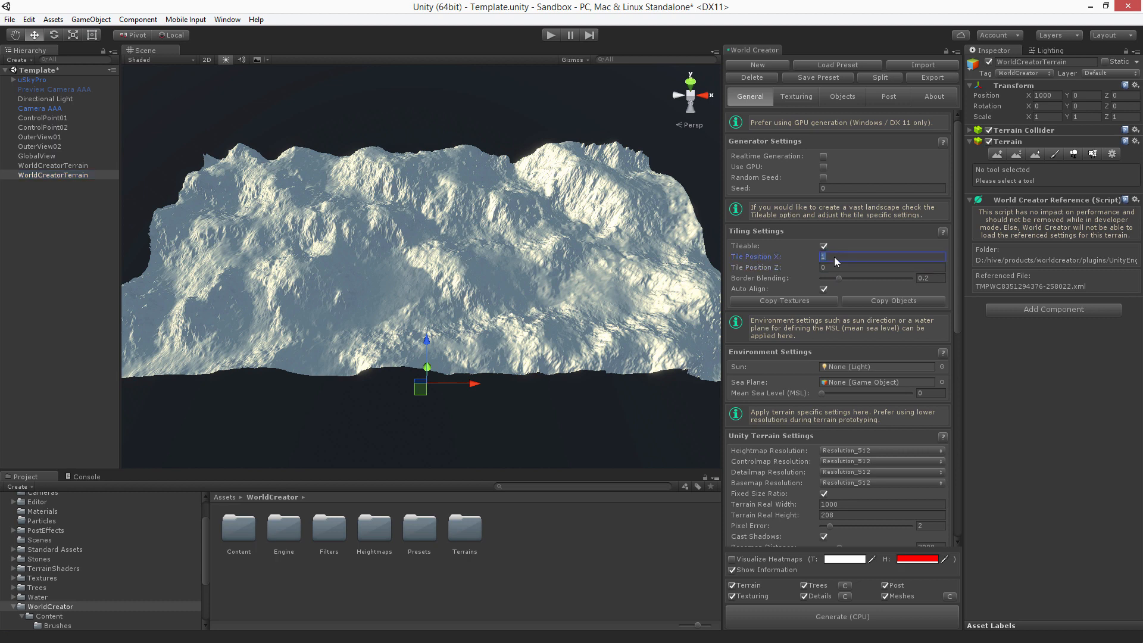
pyautogui.click(882, 267)
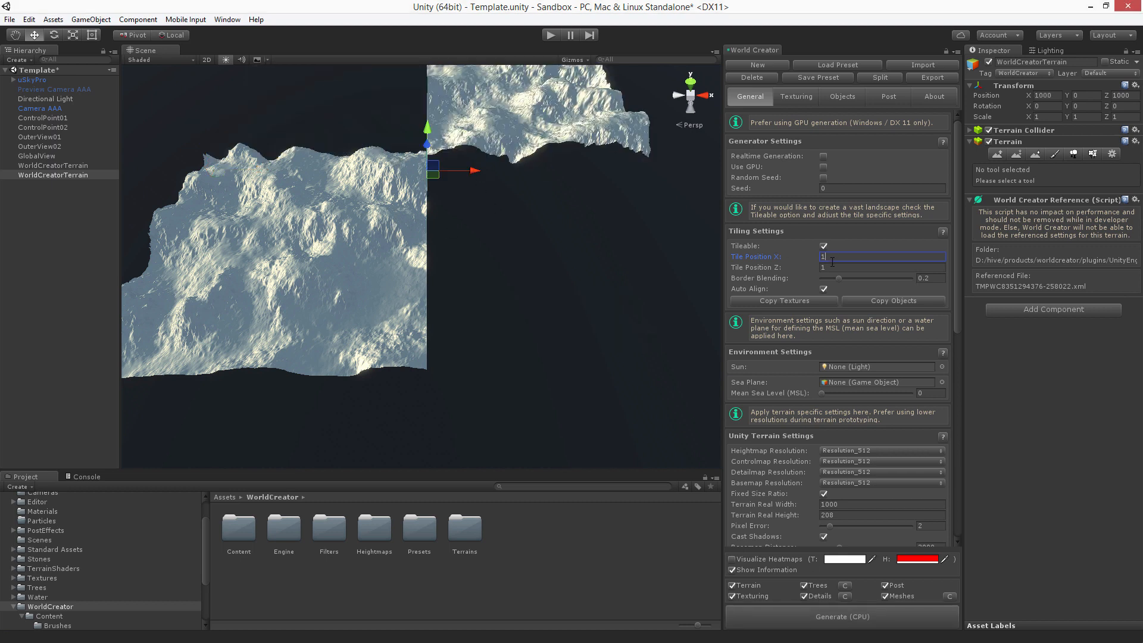
pyautogui.click(882, 267)
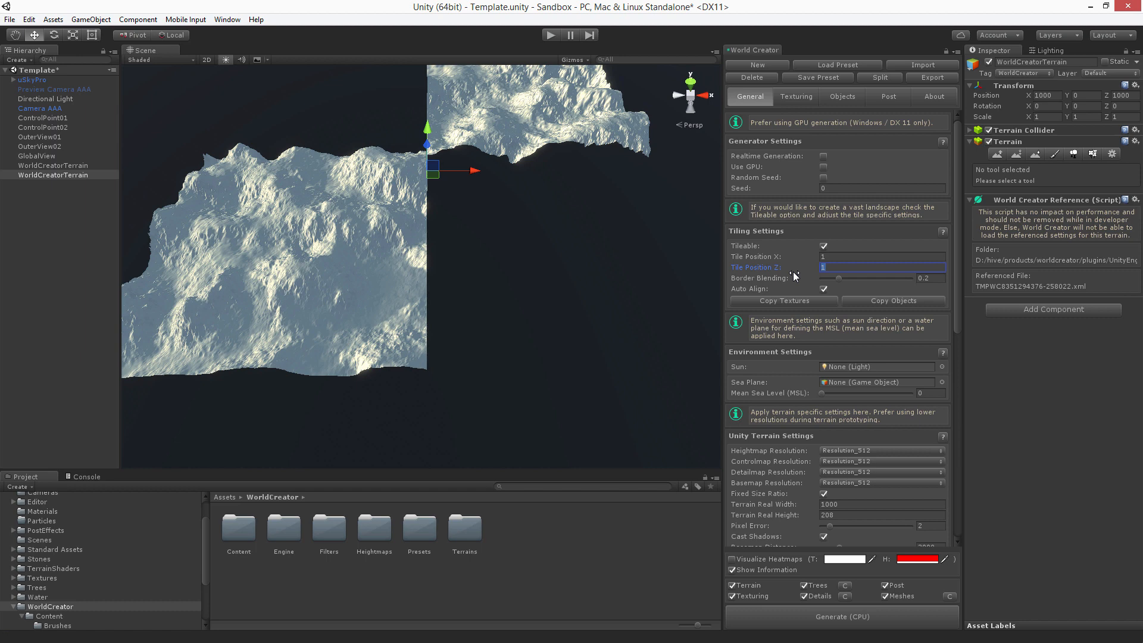
pyautogui.write('0')
pyautogui.click(882, 257)
pyautogui.write('-1')
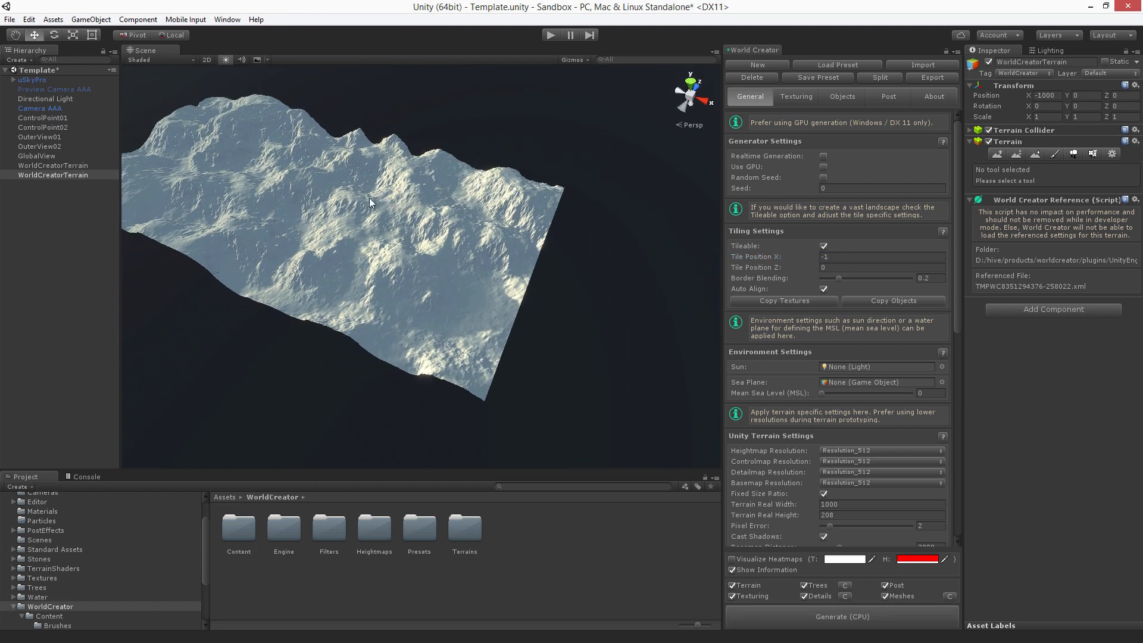
pyautogui.moveTo(621, 272)
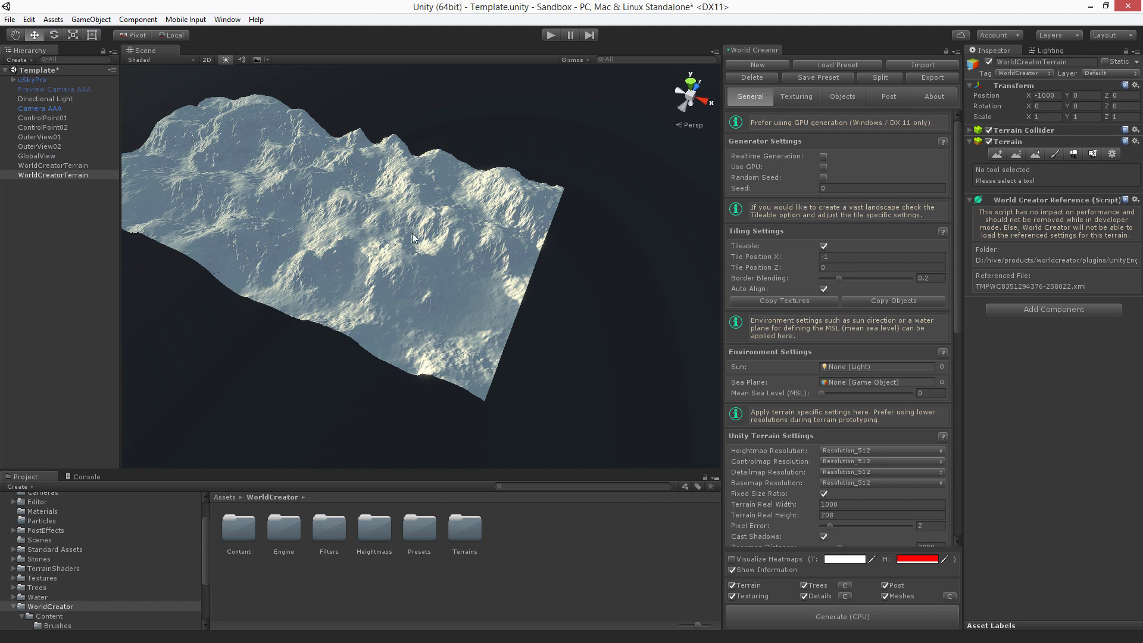
# Change the second terrain's Tile Position X to -1
pyautogui.click(881, 257)
pyautogui.write('1')
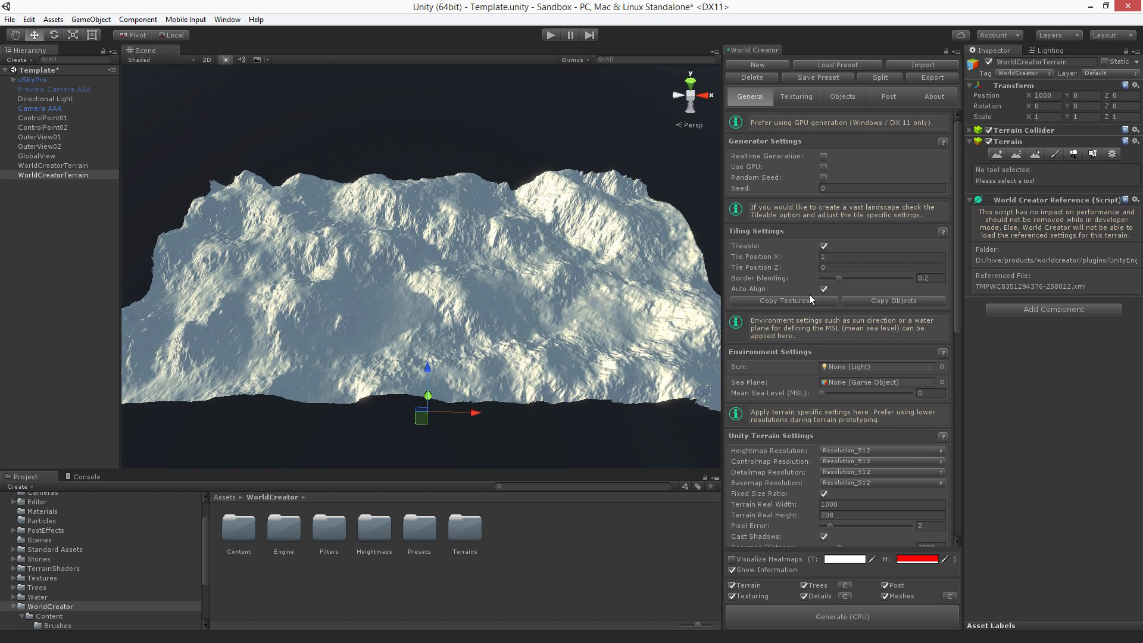
pyautogui.moveTo(557, 284)
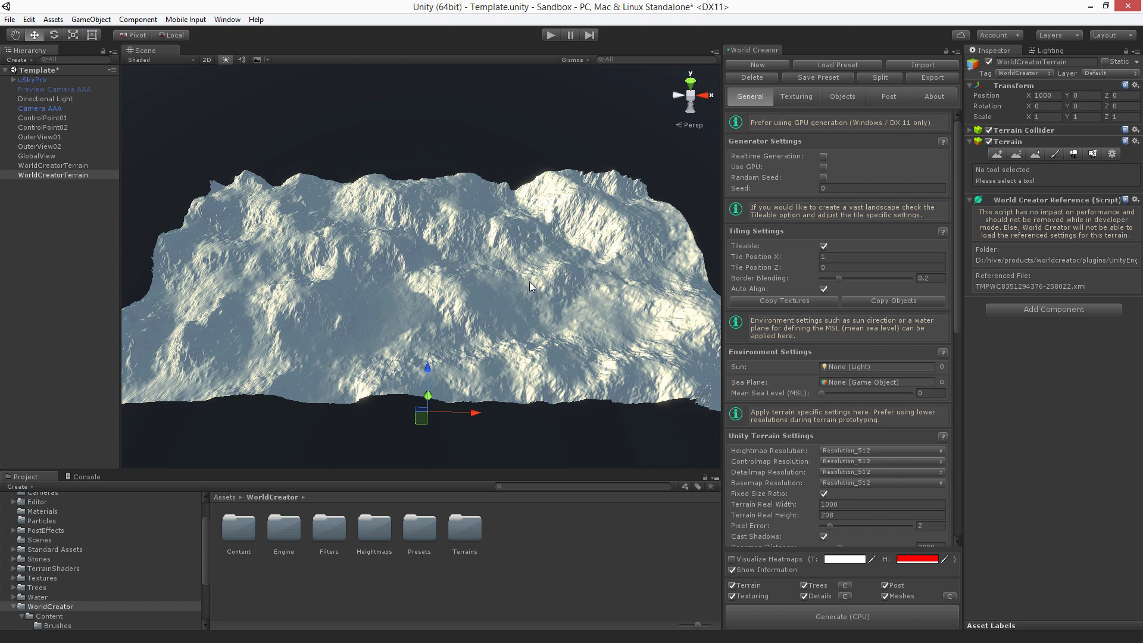
pyautogui.moveTo(571, 346)
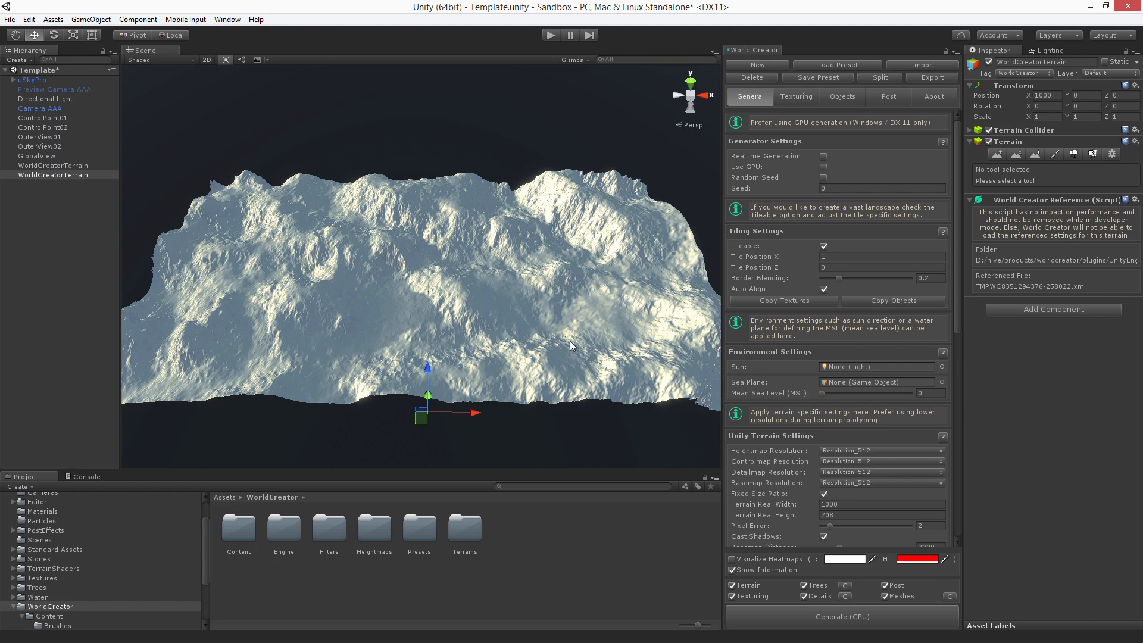
pyautogui.moveTo(534, 321)
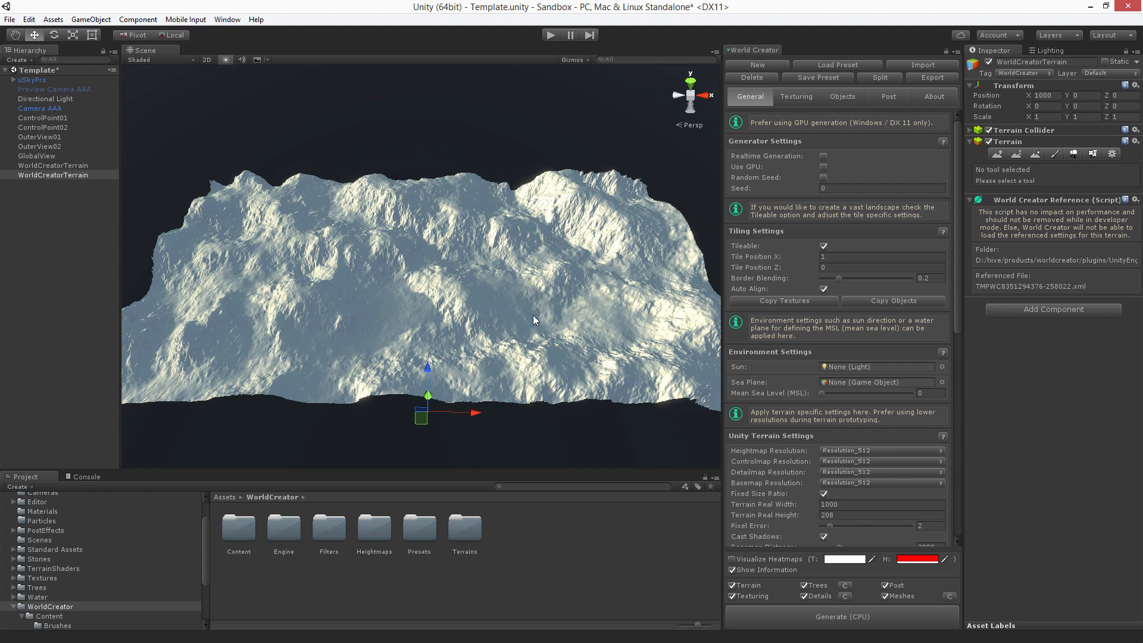
pyautogui.moveTo(498, 299)
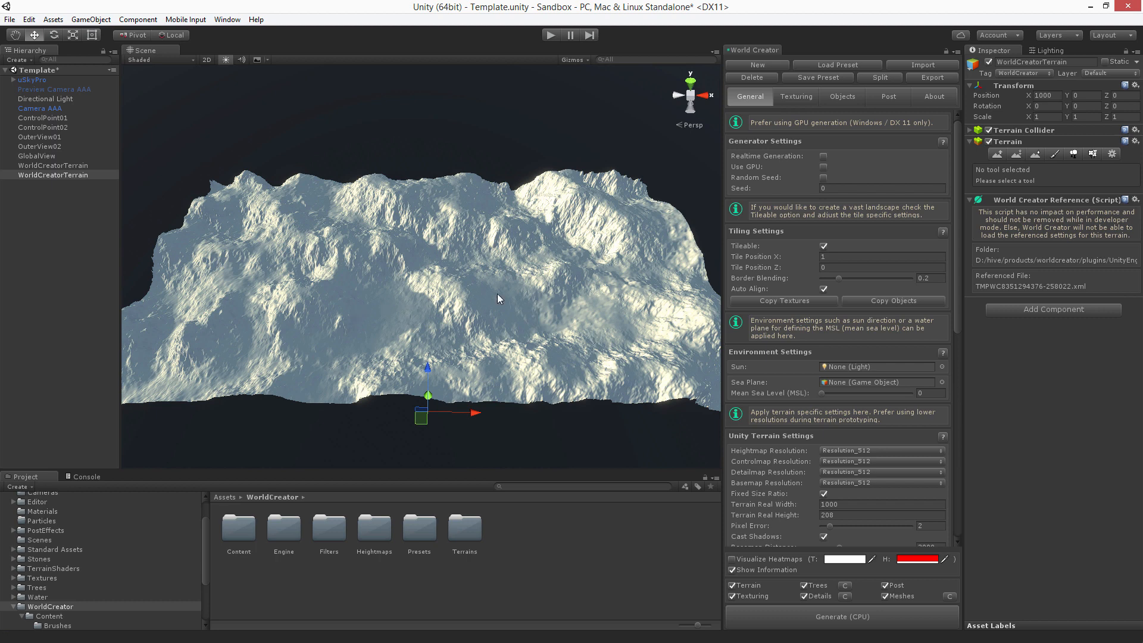
pyautogui.moveTo(603, 280)
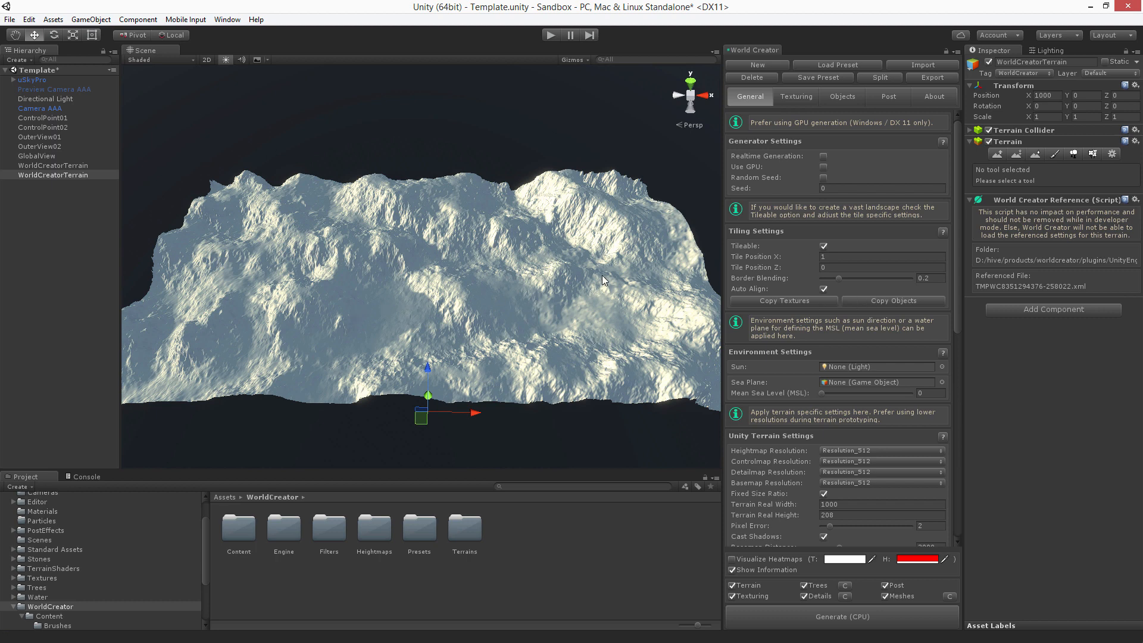
pyautogui.moveTo(553, 290)
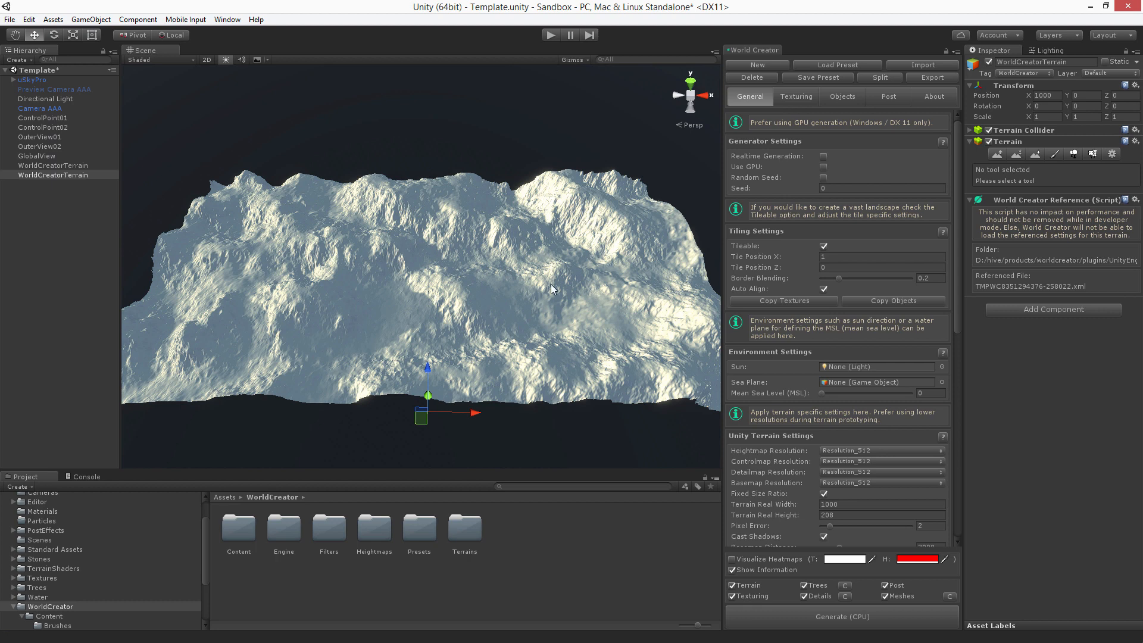
pyautogui.moveTo(584, 282)
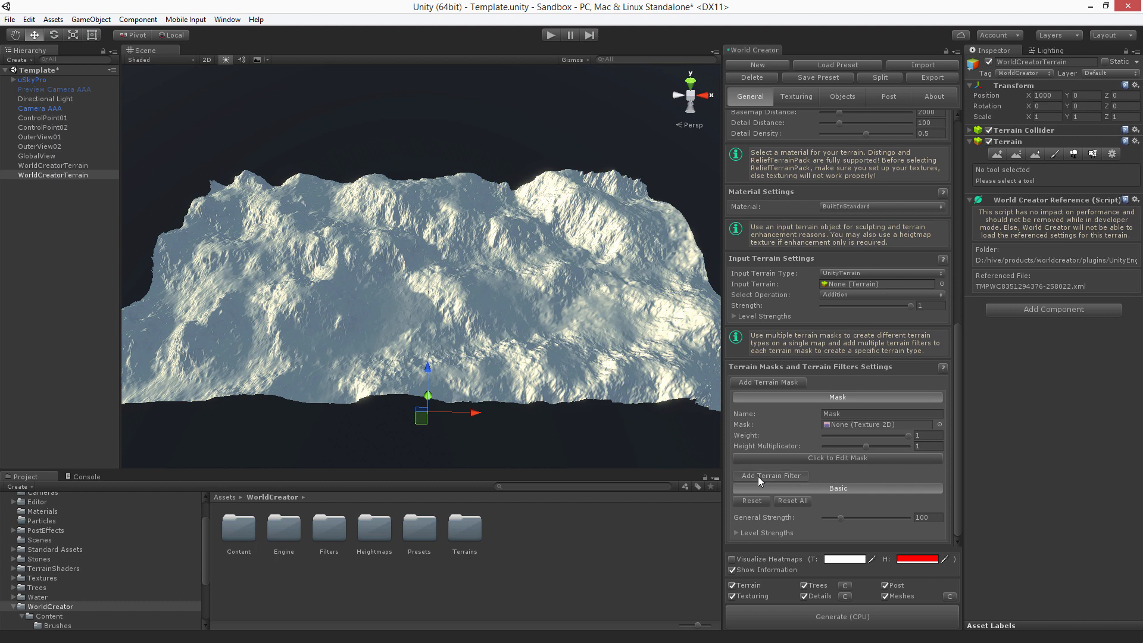
# Add a Terrace filter to the terrain's filter stack and regenerate the terrain
pyautogui.click(771, 476)
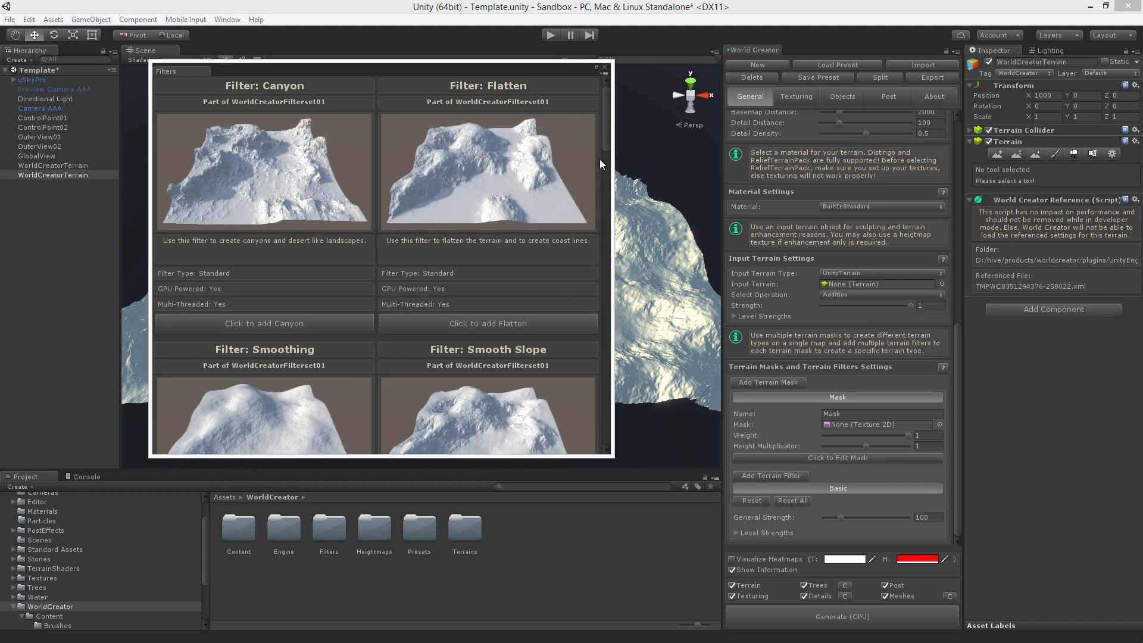
pyautogui.scroll(-3)
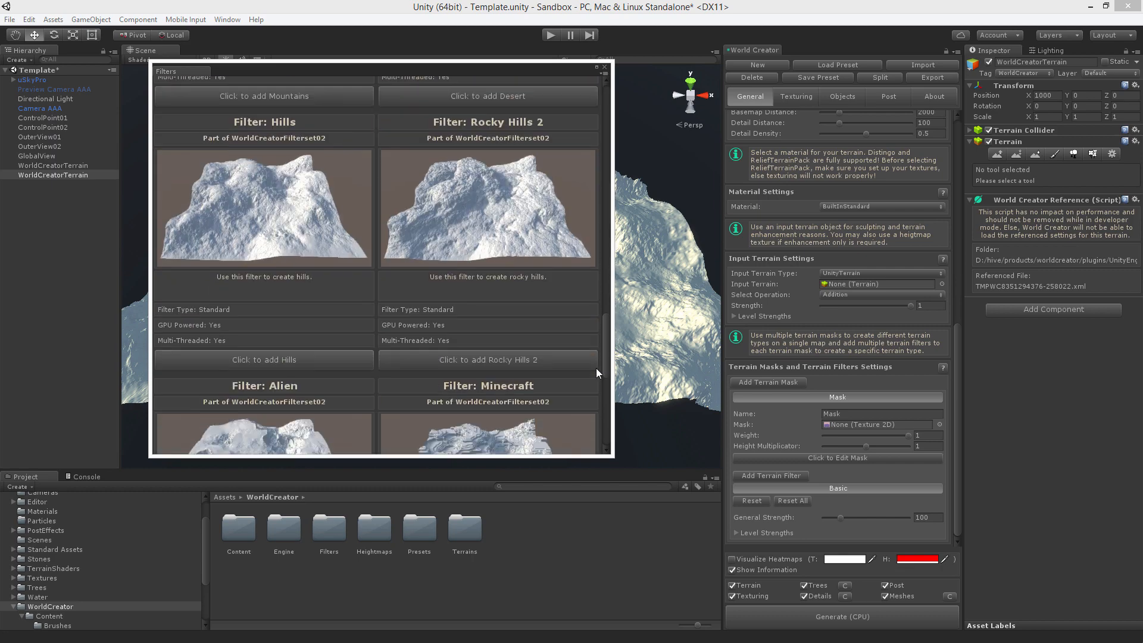
pyautogui.scroll(-3)
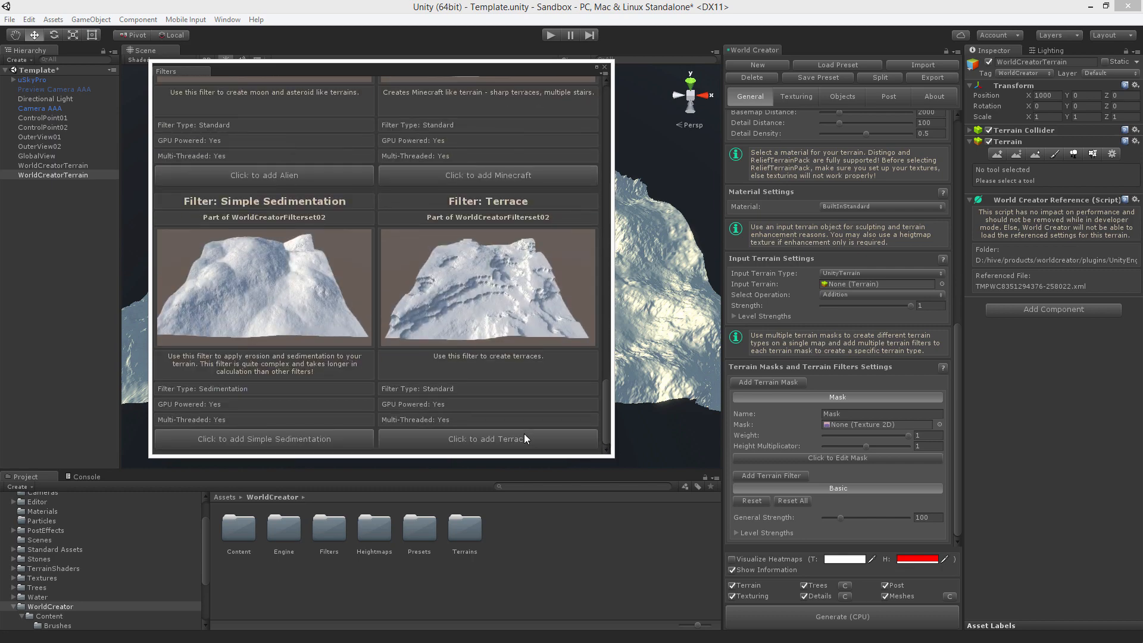
pyautogui.click(488, 439)
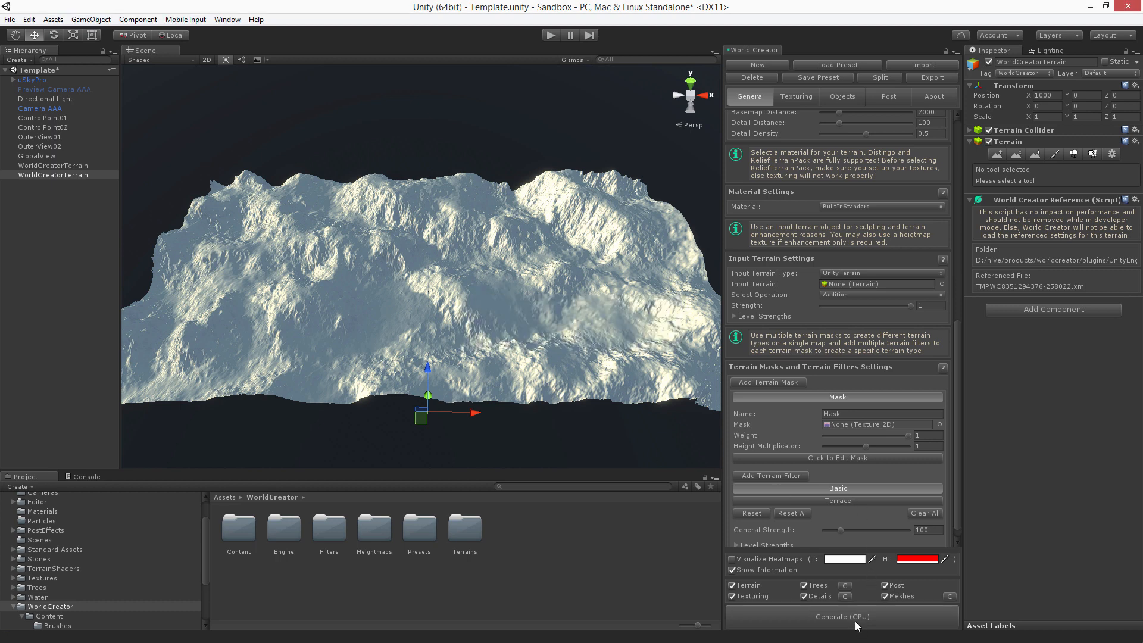
pyautogui.click(840, 616)
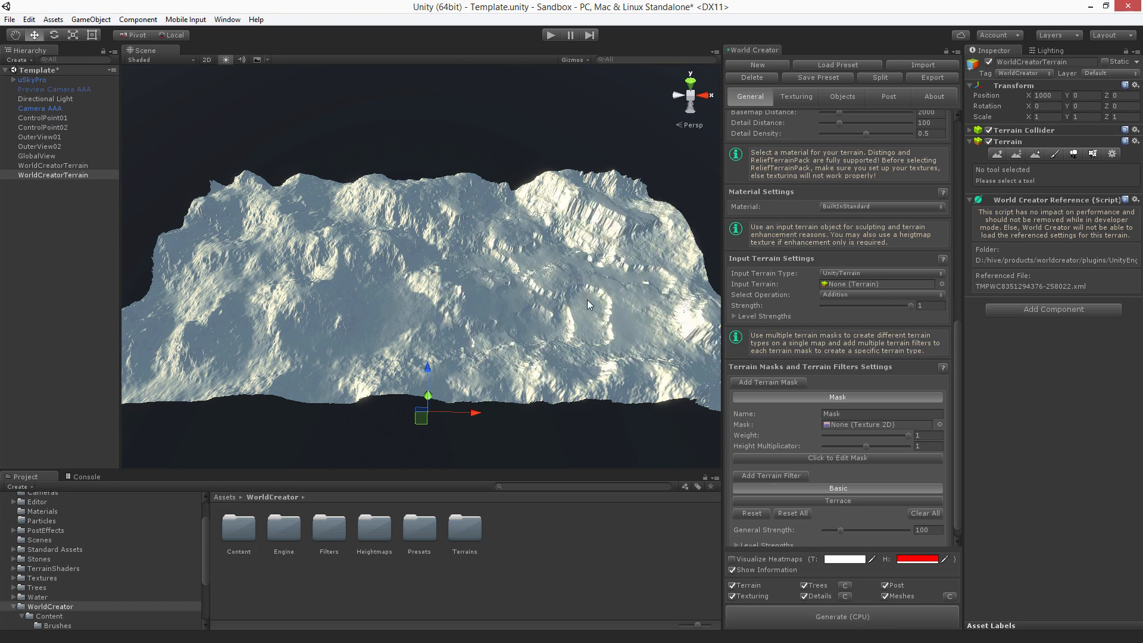
pyautogui.moveTo(605, 288)
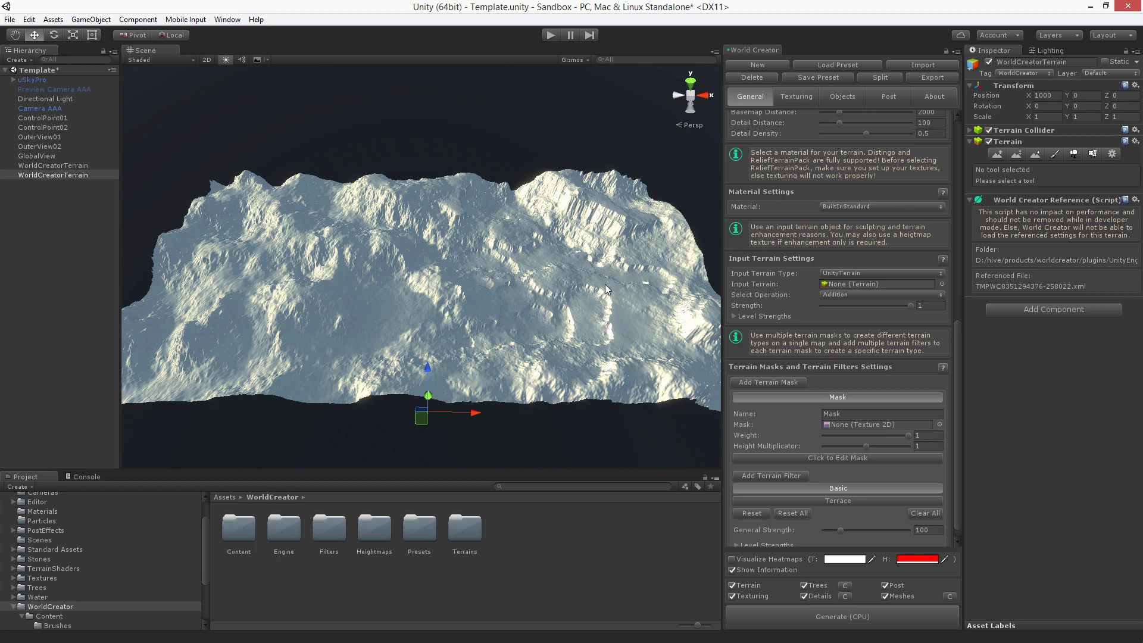
pyautogui.moveTo(480, 252)
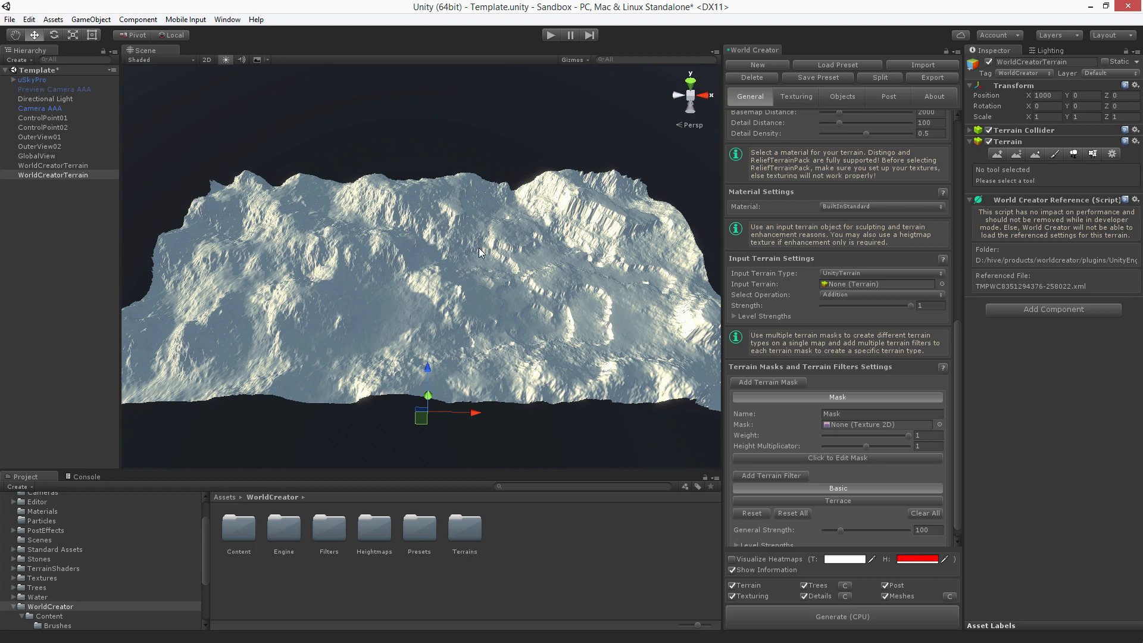
pyautogui.moveTo(754, 345)
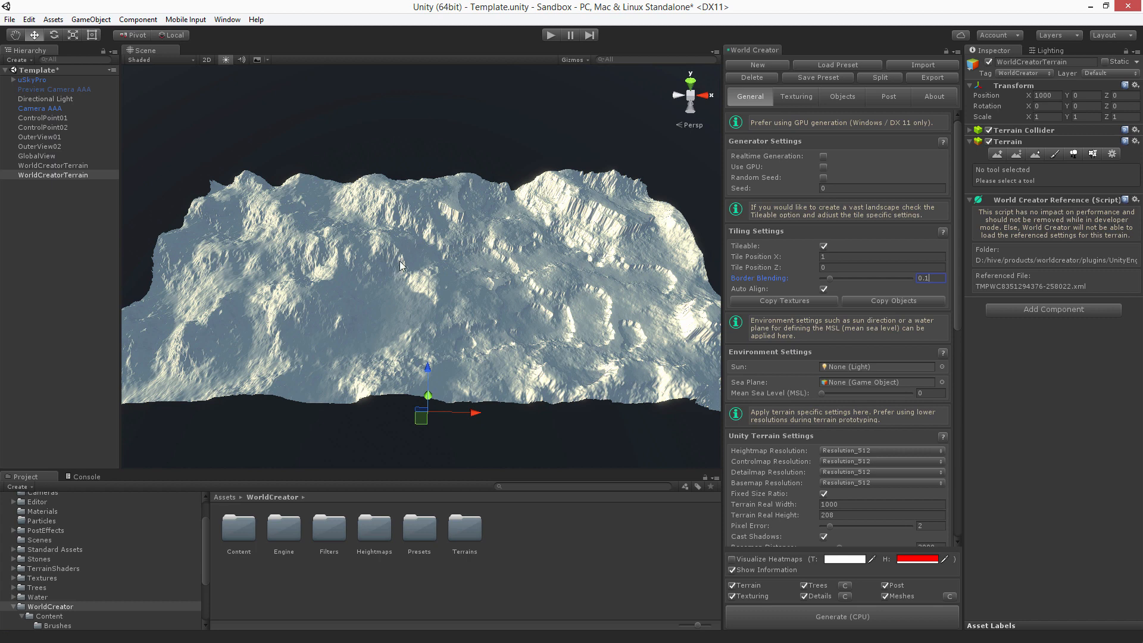
pyautogui.moveTo(281, 285)
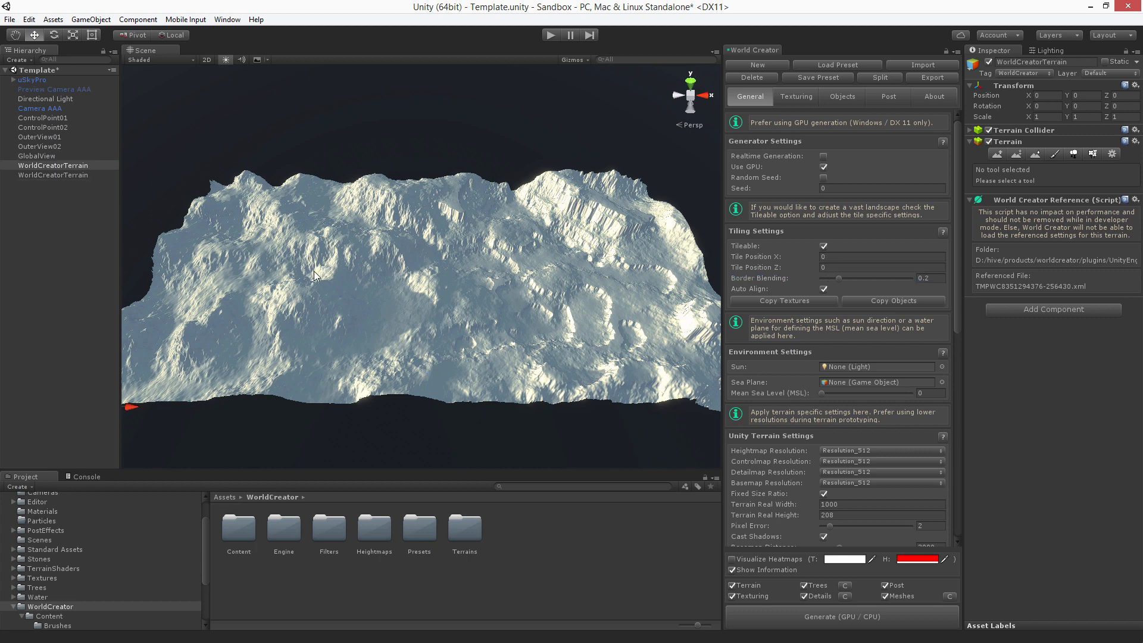
# Add a Minecraft filter to the first terrain tile and regenerate it
pyautogui.scroll(-3)
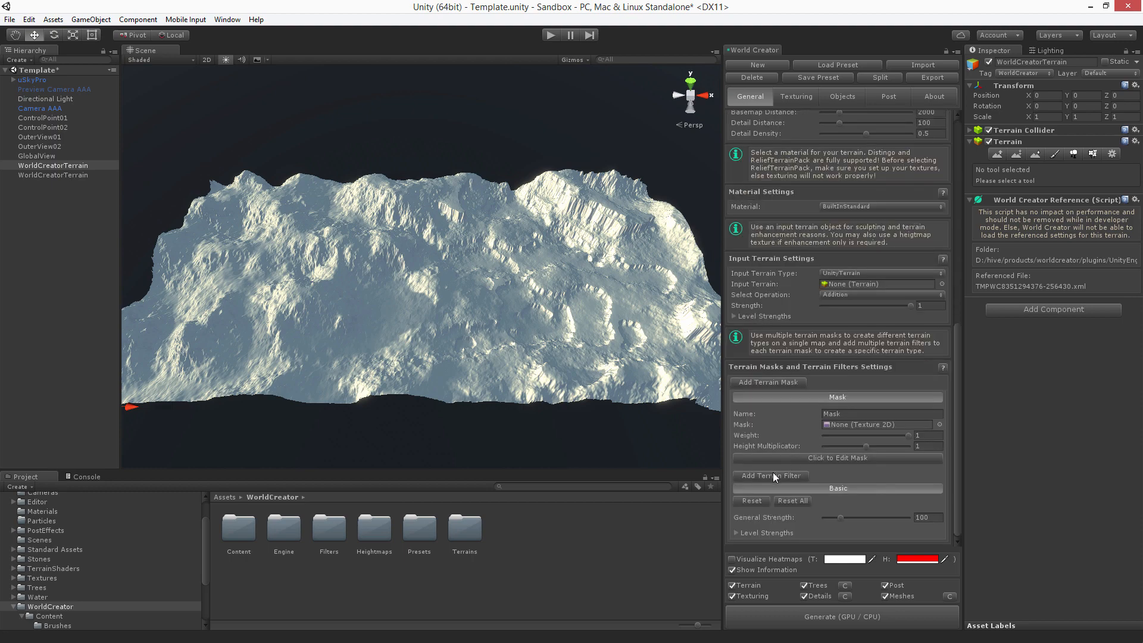
pyautogui.click(771, 475)
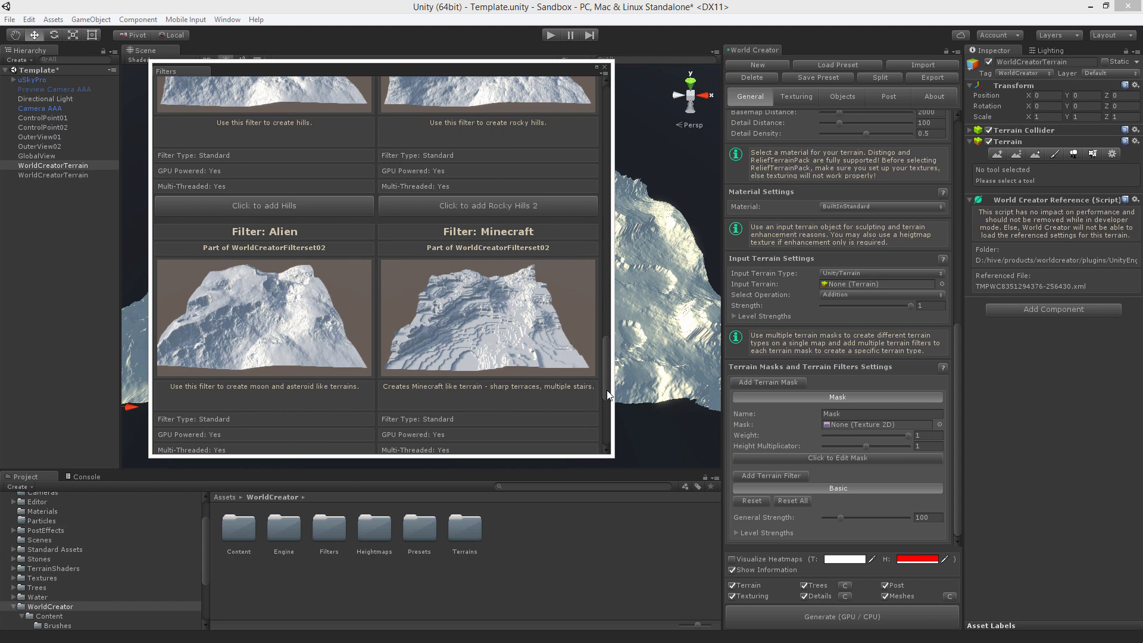
pyautogui.scroll(-3)
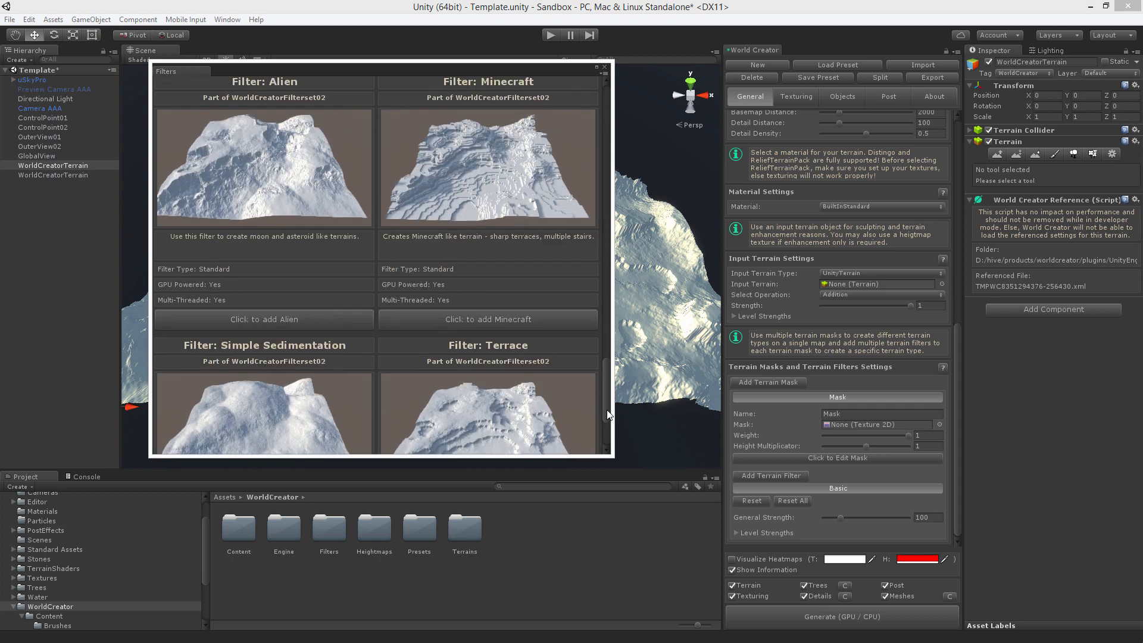
pyautogui.click(488, 319)
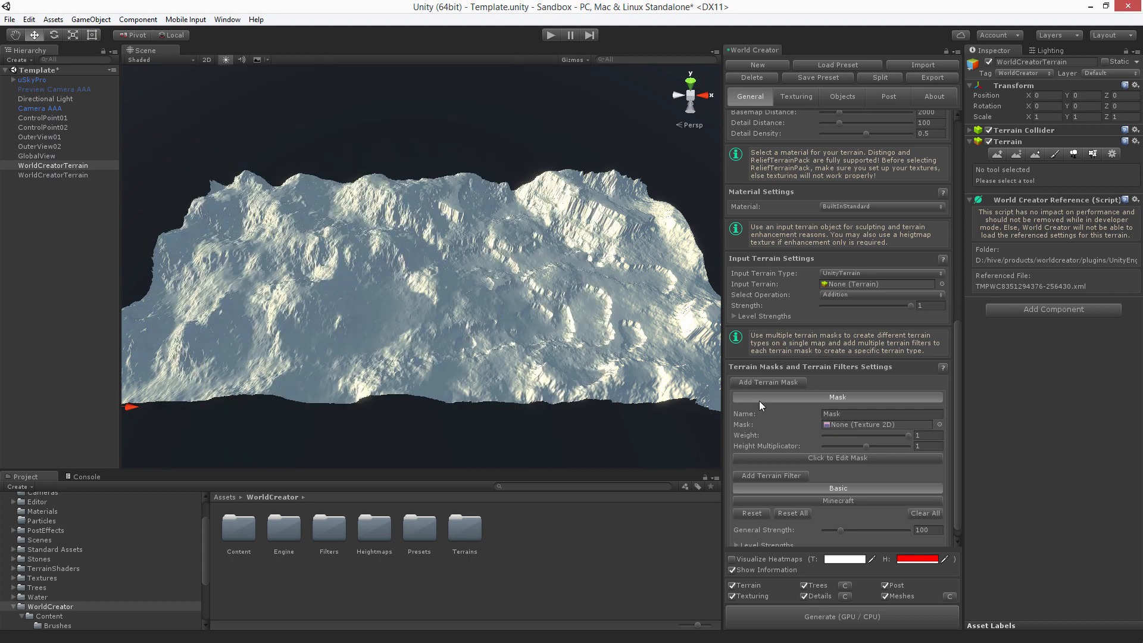
pyautogui.click(841, 618)
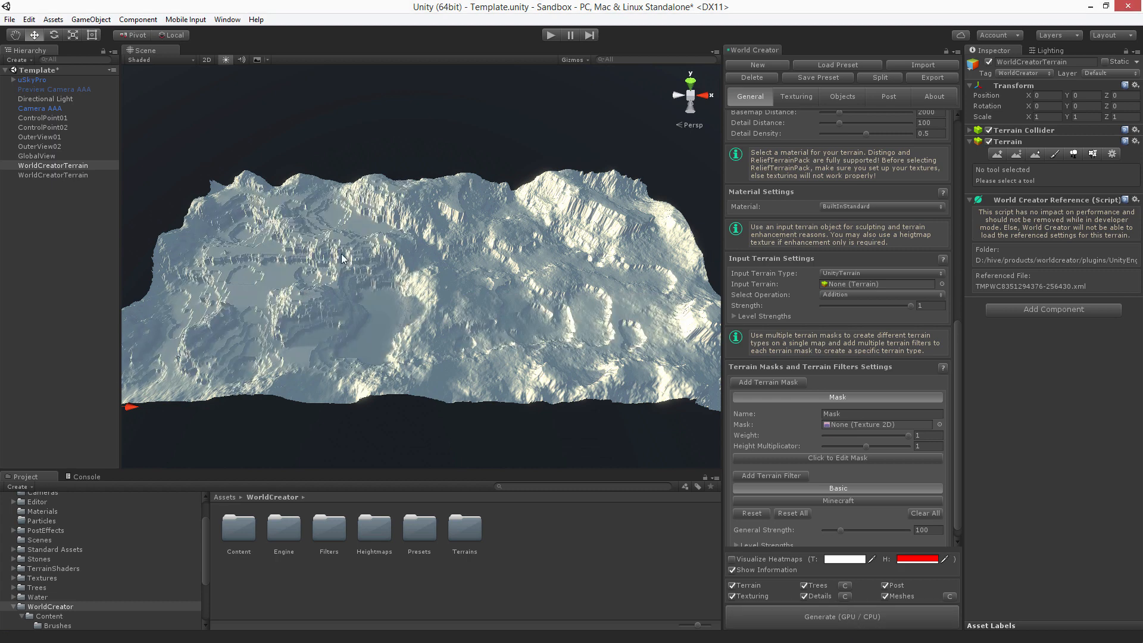
pyautogui.moveTo(556, 296)
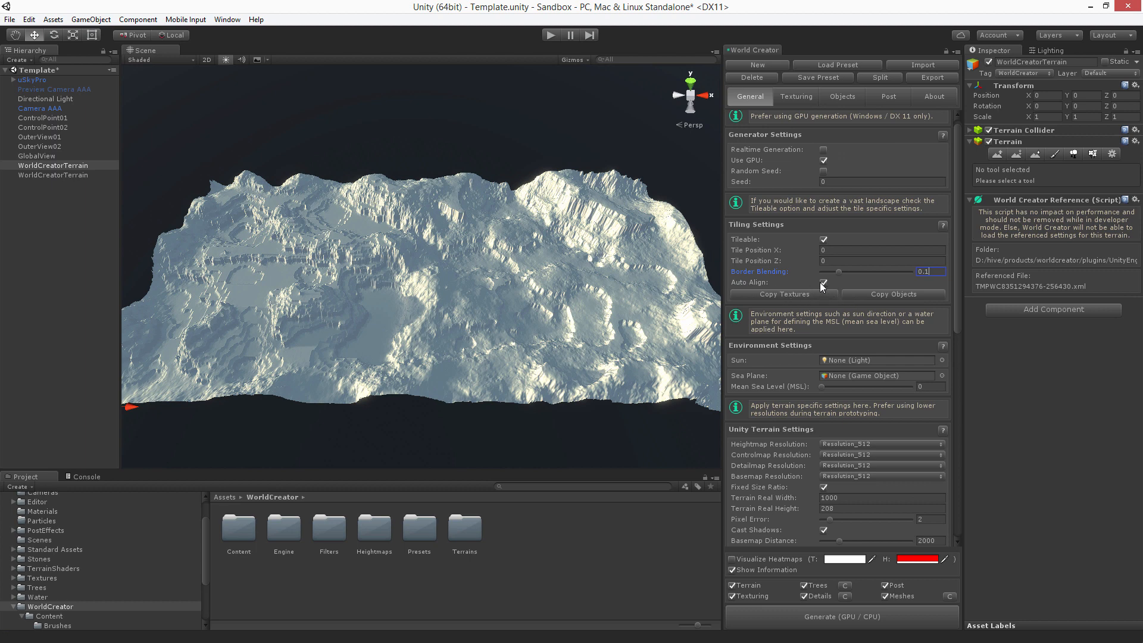
pyautogui.moveTo(835, 186)
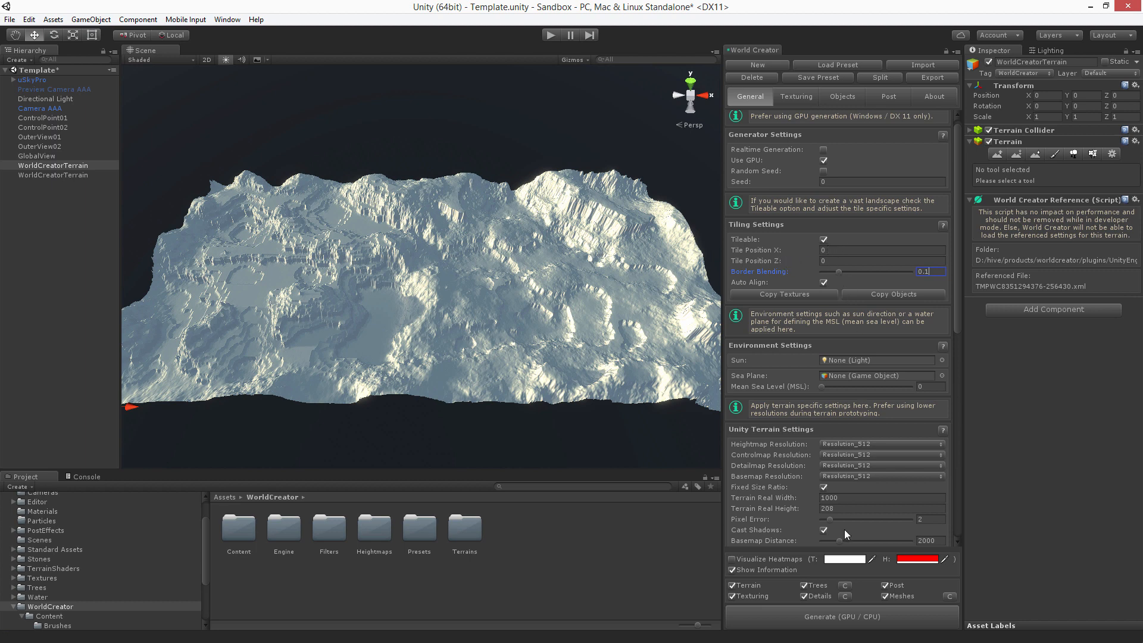
pyautogui.moveTo(633, 320)
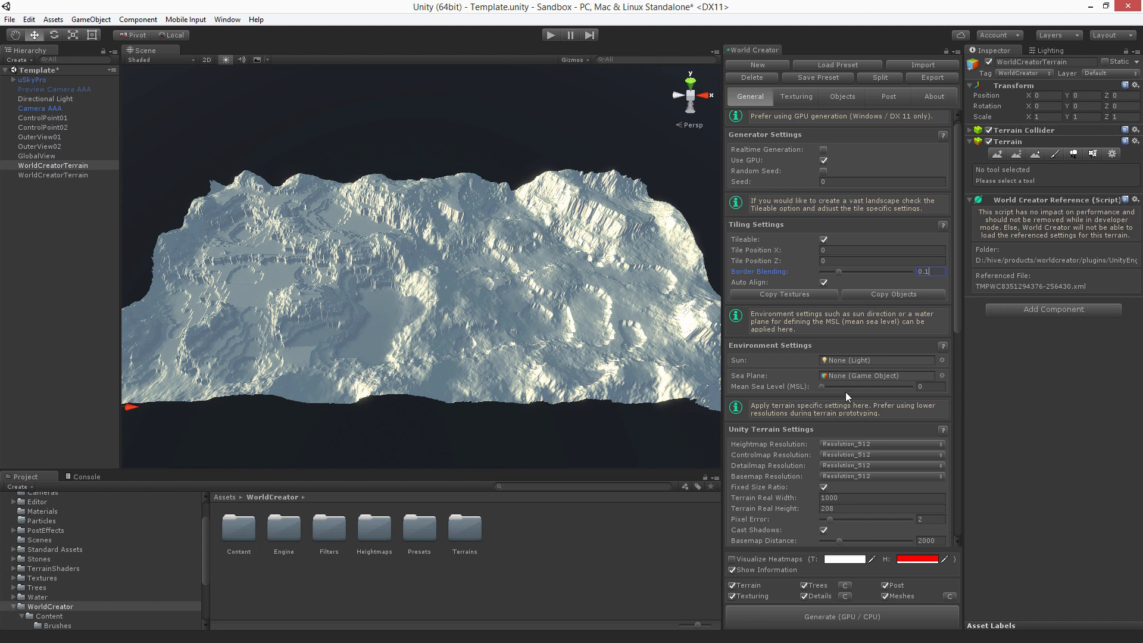
pyautogui.scroll(-3)
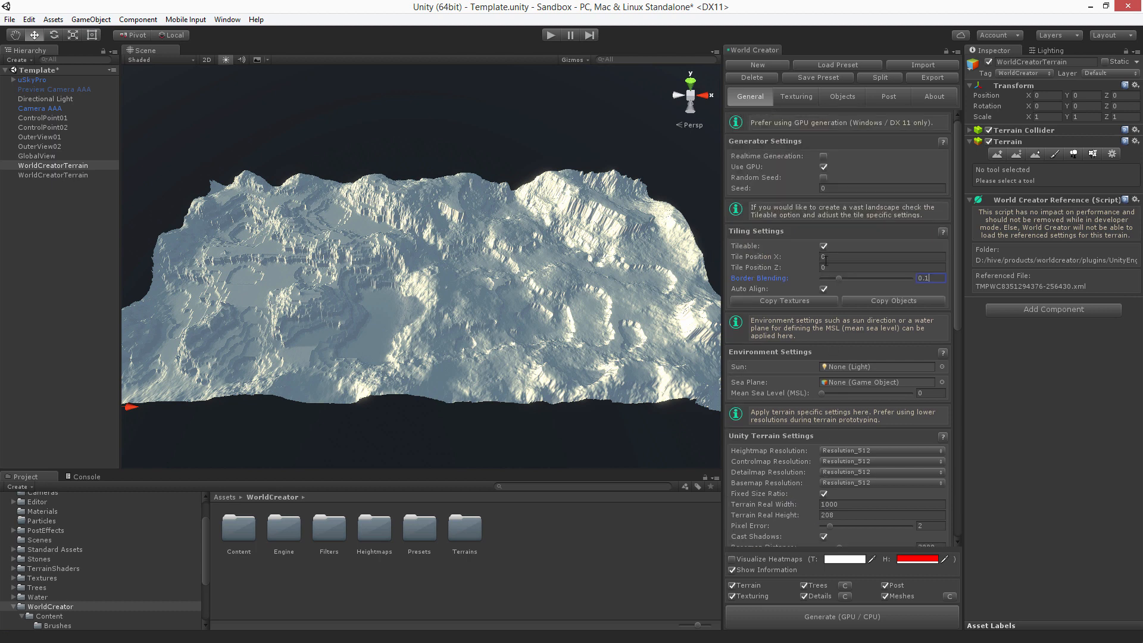
pyautogui.moveTo(834, 267)
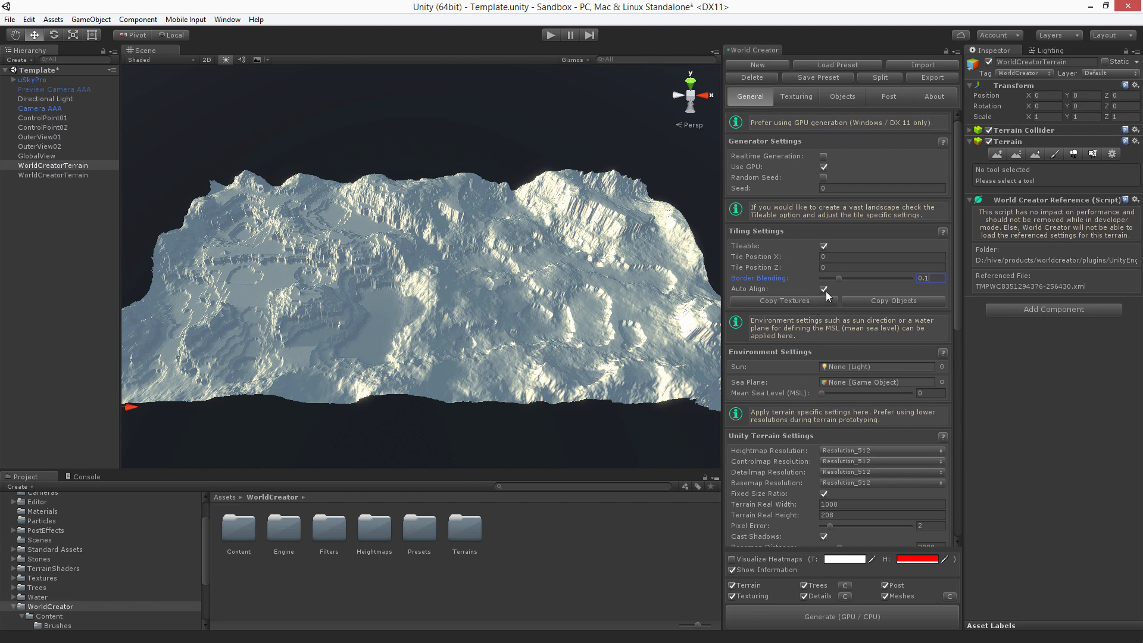
pyautogui.moveTo(825, 293)
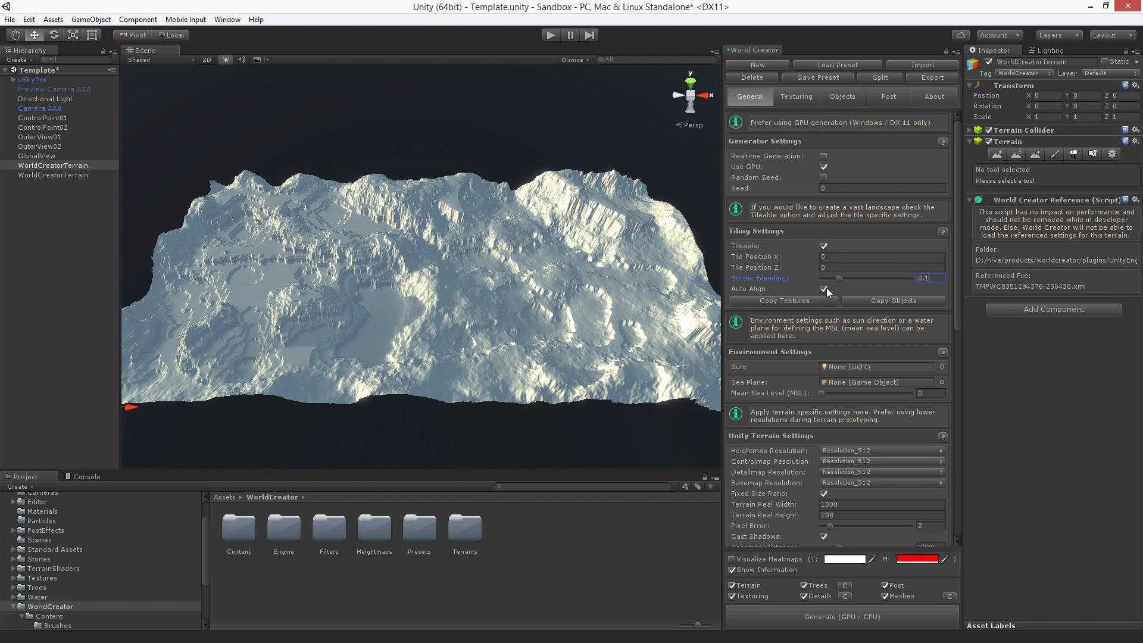
pyautogui.moveTo(841, 296)
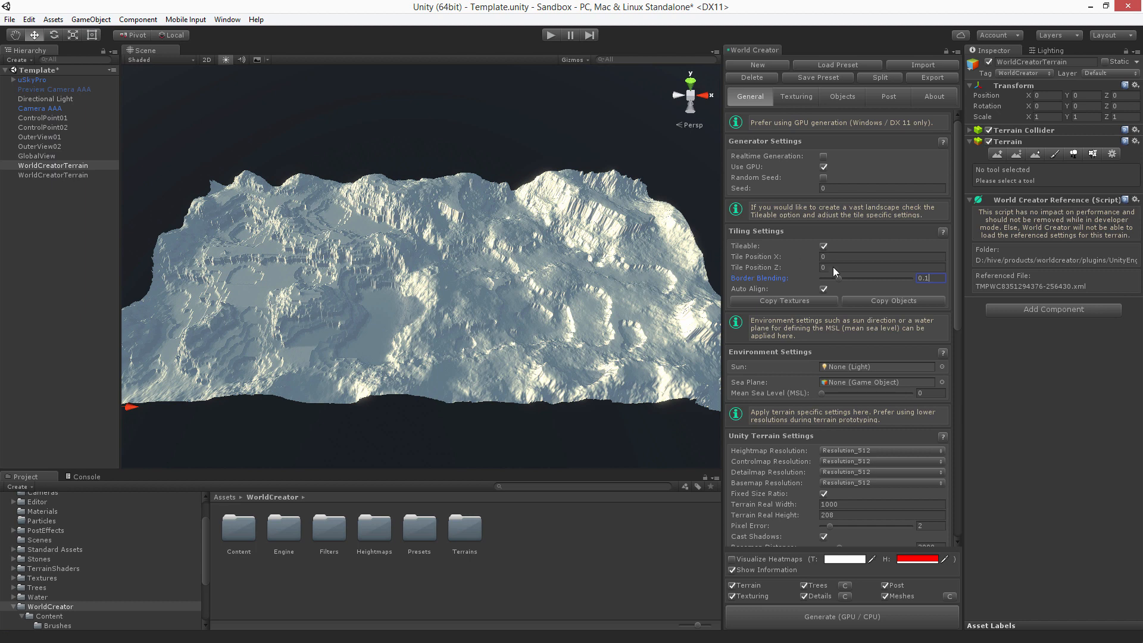
pyautogui.moveTo(415, 302)
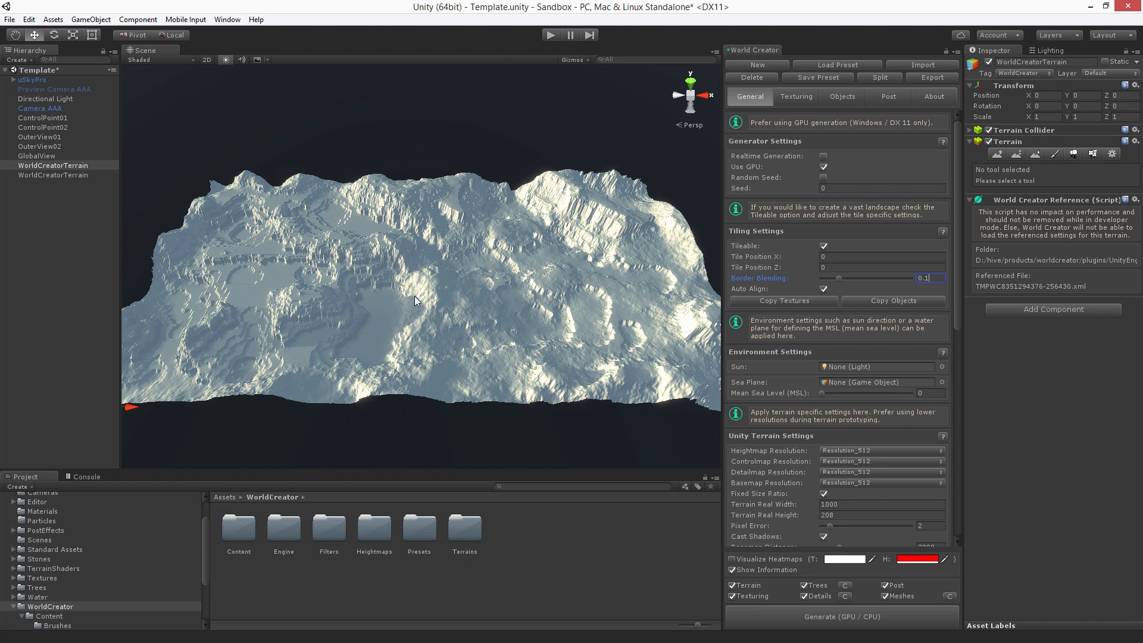
pyautogui.moveTo(837, 306)
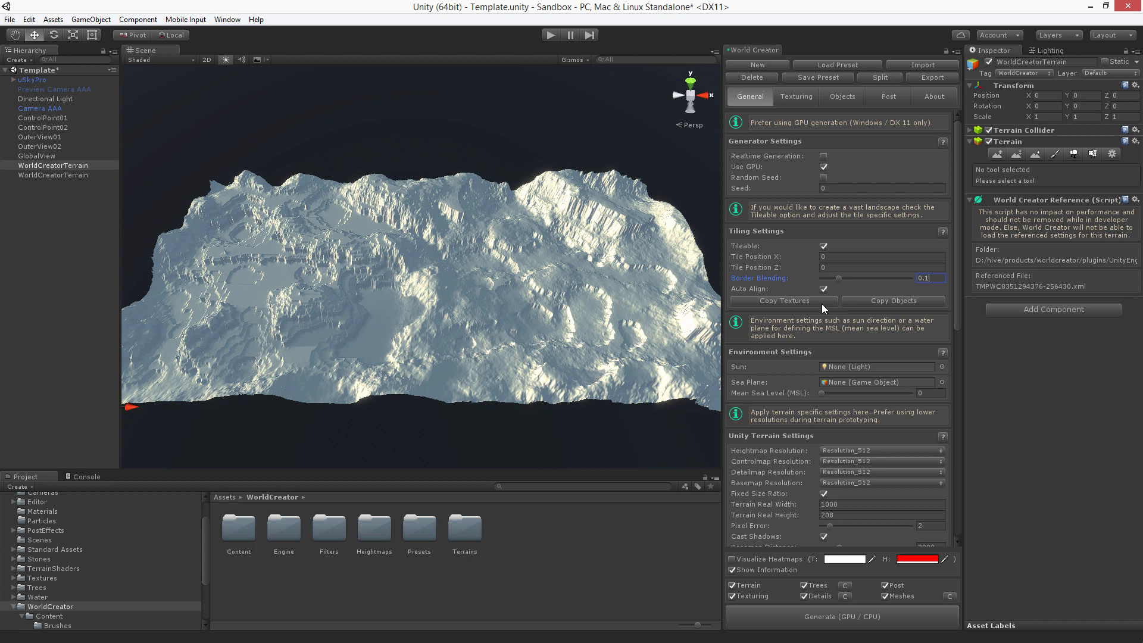
pyautogui.moveTo(803, 303)
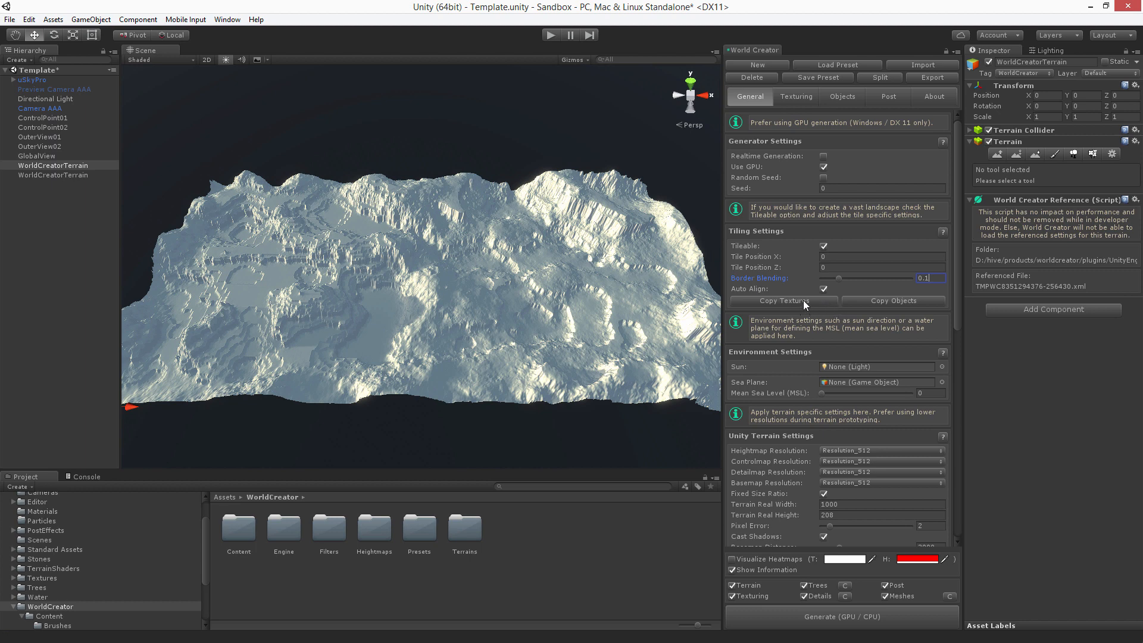
pyautogui.moveTo(881, 334)
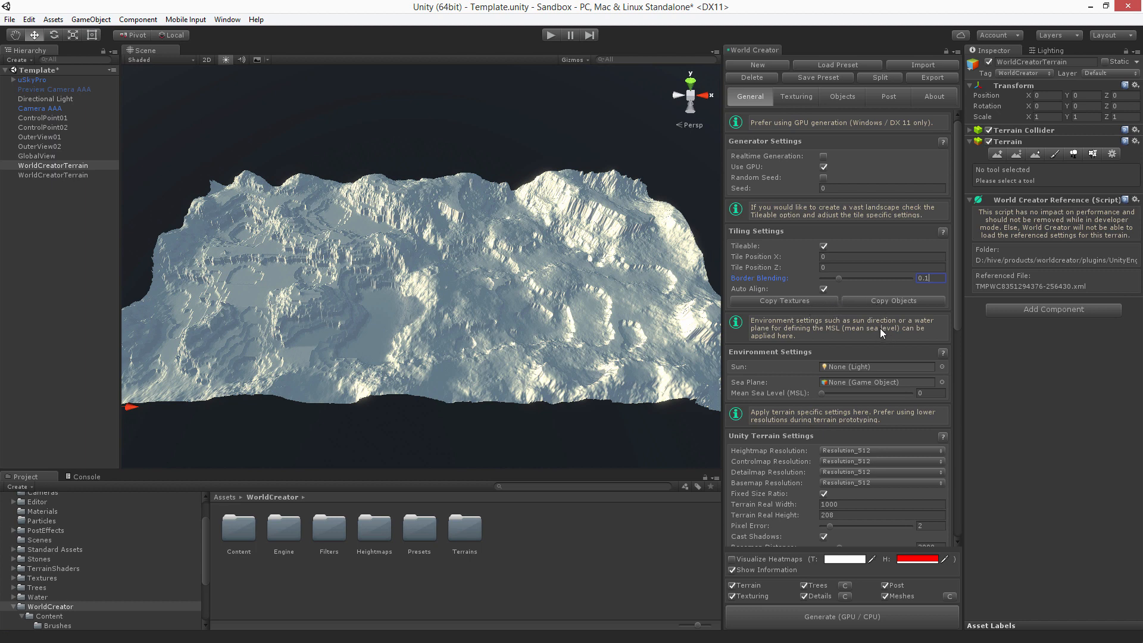
pyautogui.moveTo(871, 317)
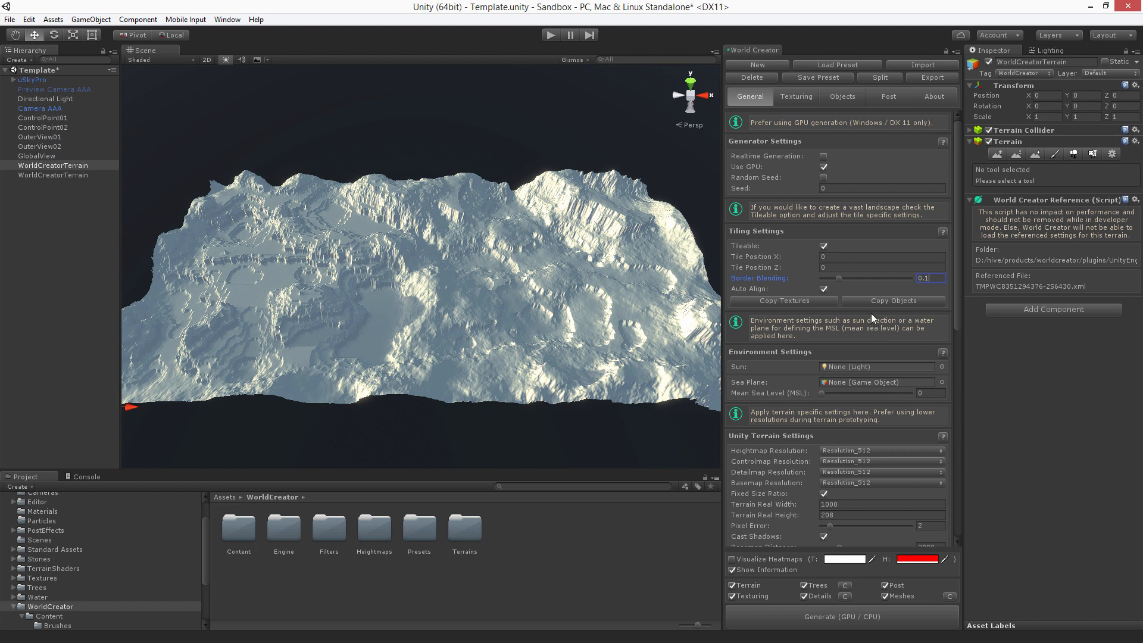